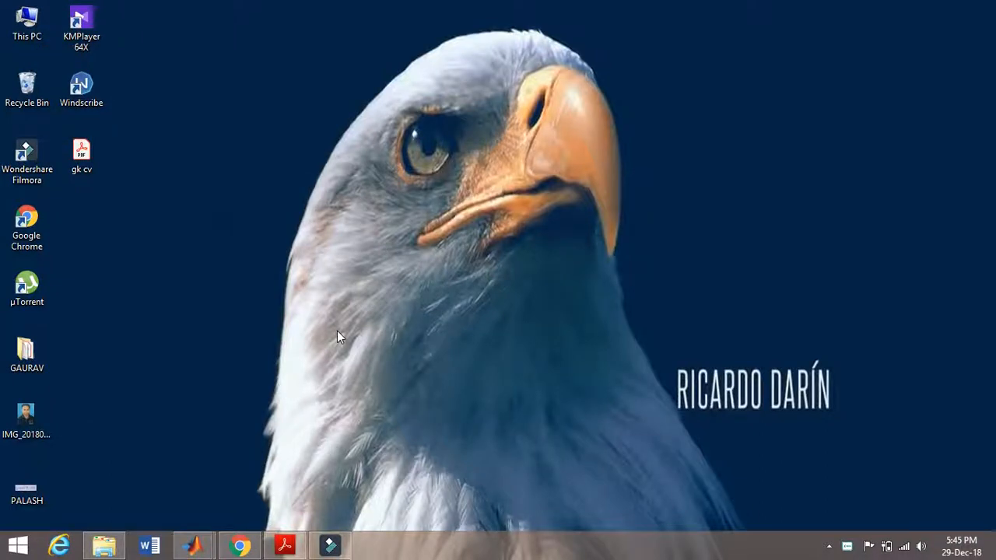
Bring up Chrome from the taskbar, showing the Coursera Machine Learning Week 9 page.
click(239, 545)
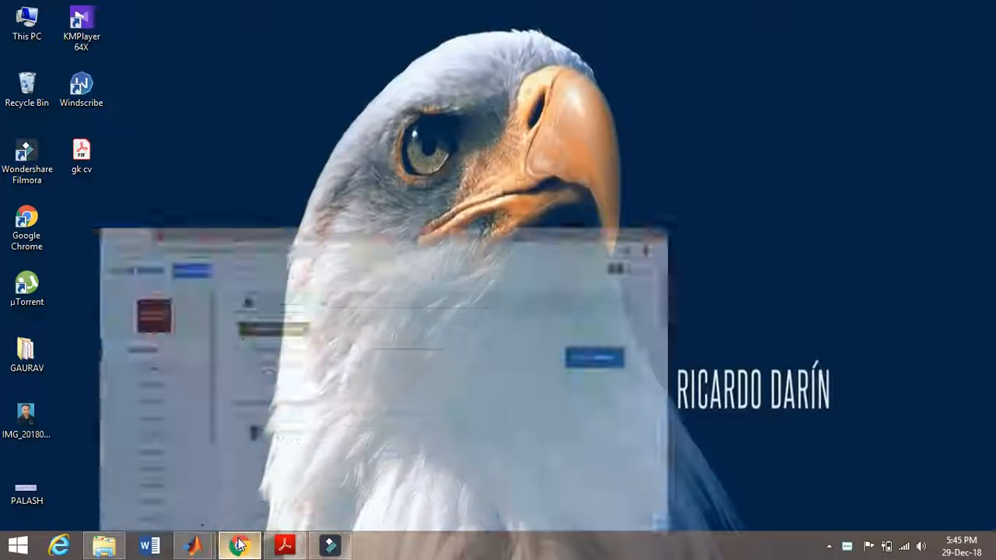
click(240, 544)
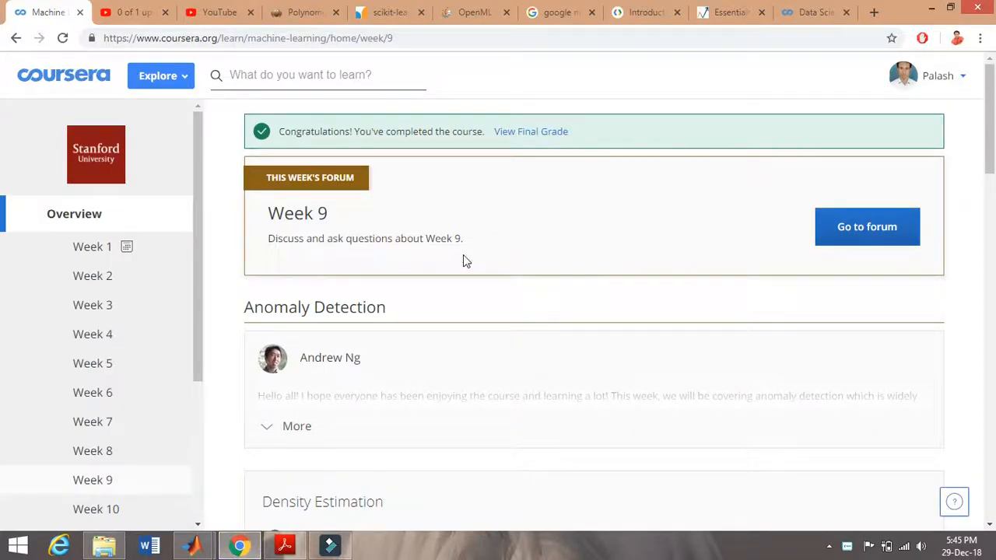
mouse_move(419, 133)
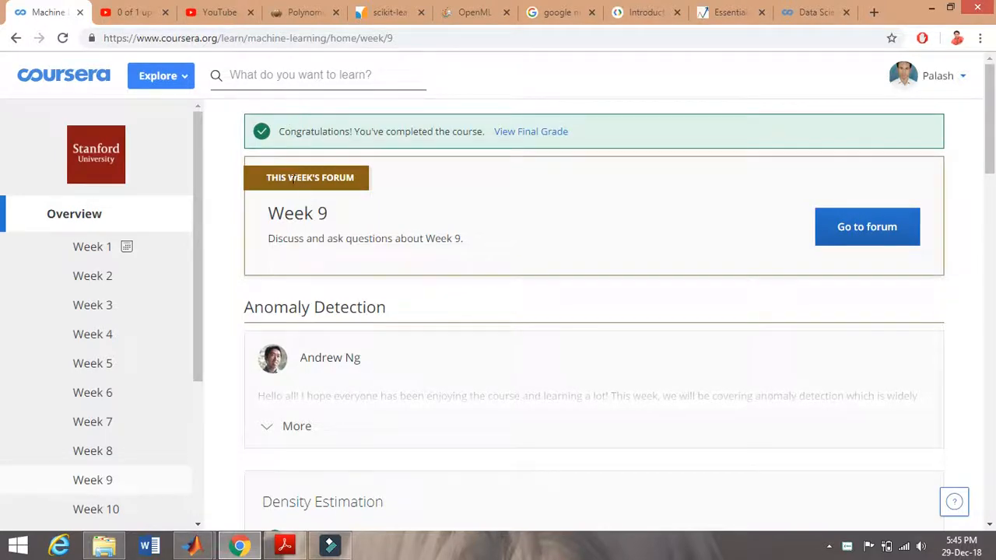
Switch to the Coursera Data Science tab and scroll down to its trending courses.
click(809, 13)
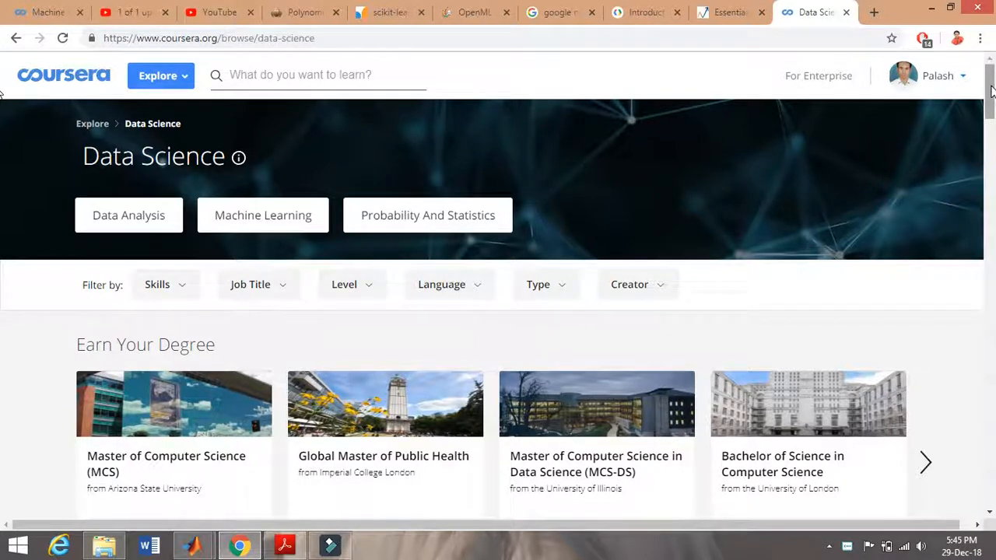
scroll(down, 3)
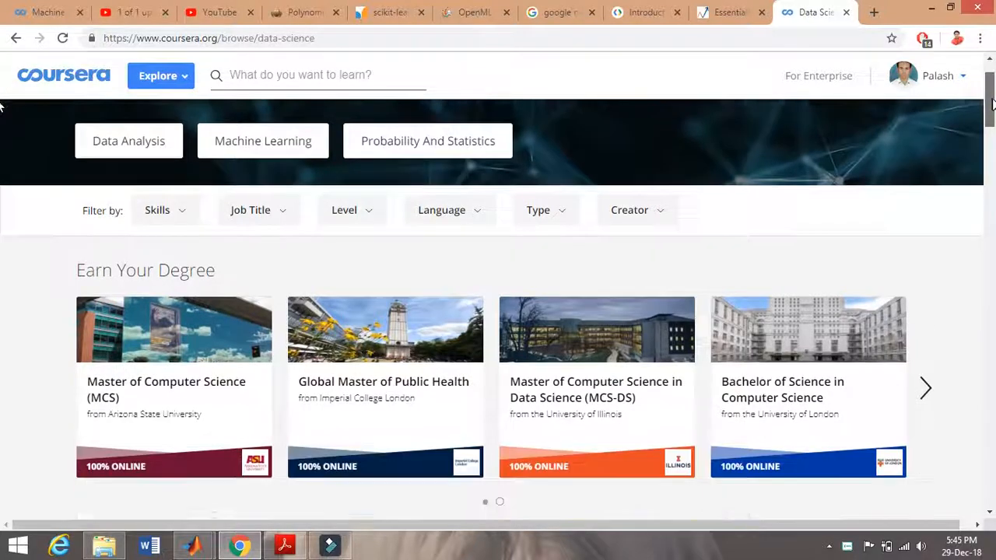
scroll(down, 3)
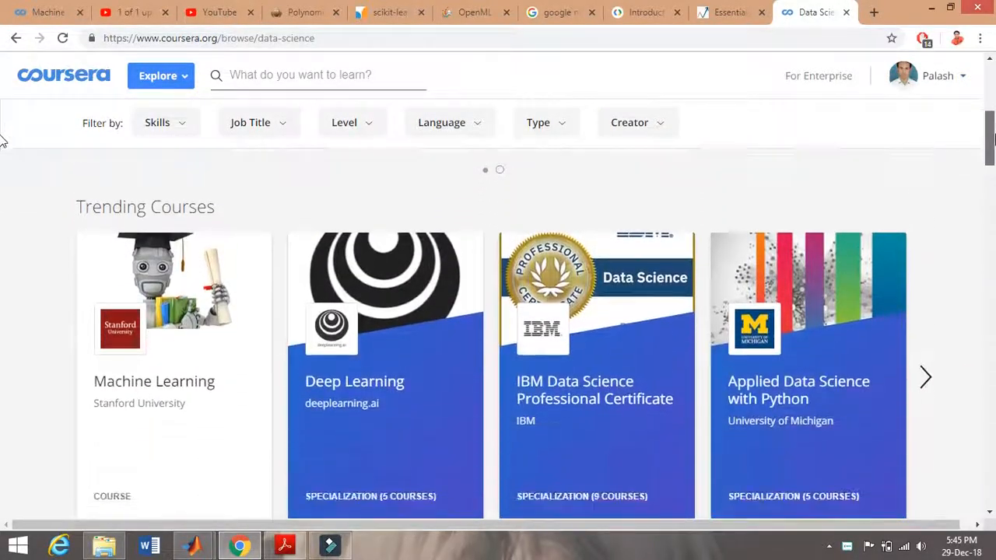
scroll(down, 3)
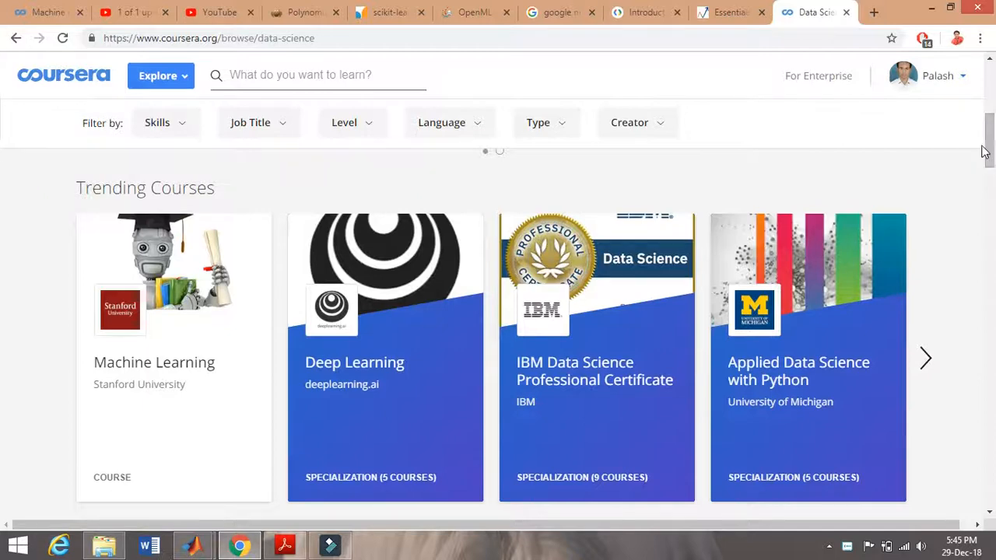
mouse_move(978, 158)
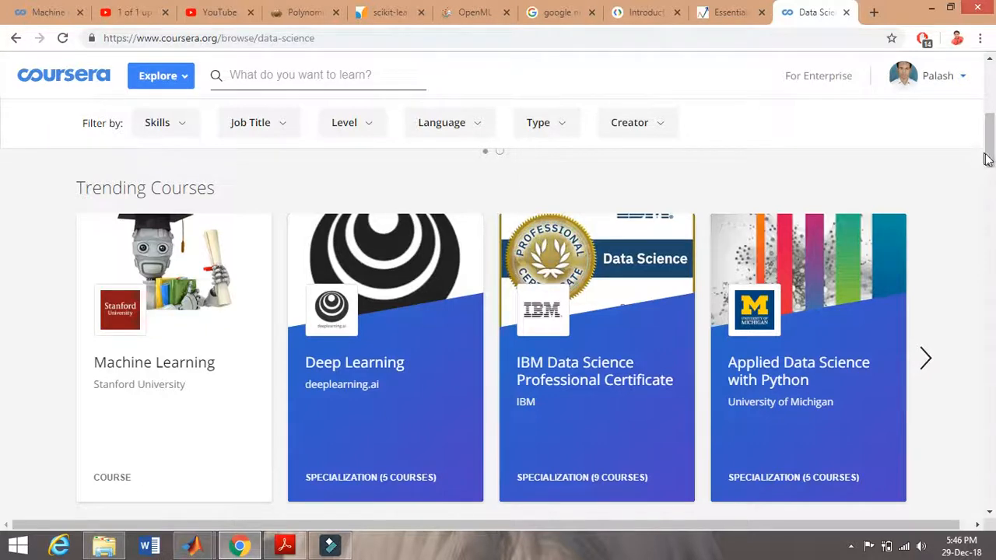
mouse_move(968, 166)
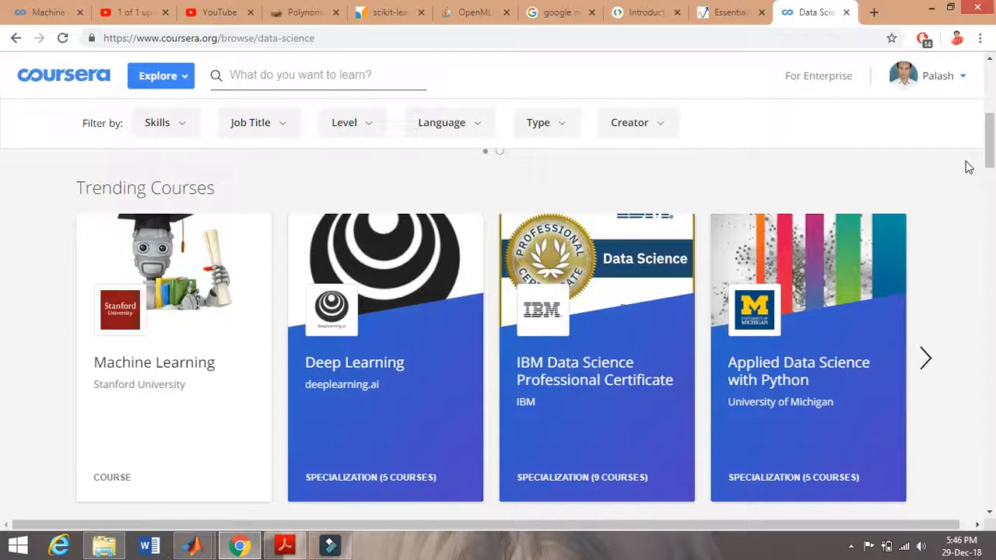
mouse_move(943, 153)
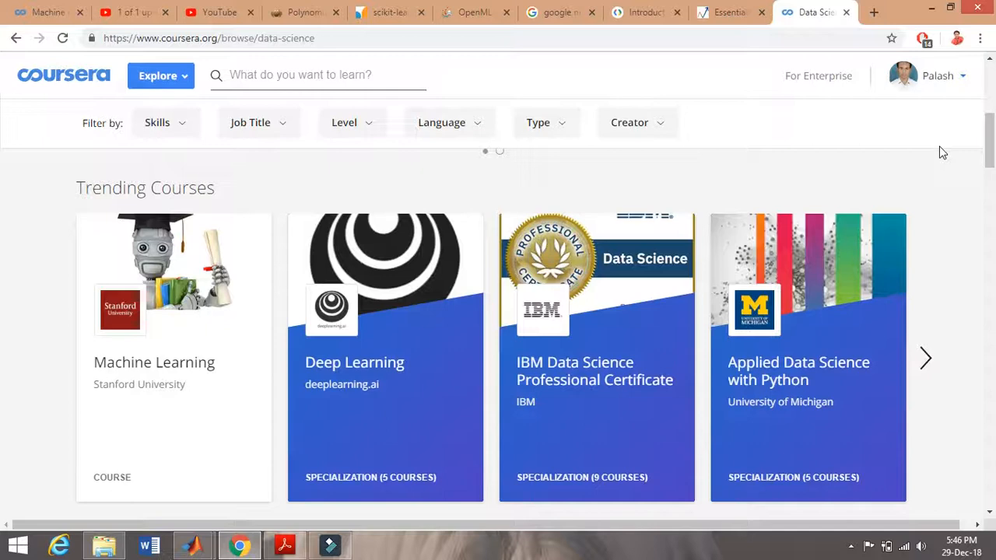
mouse_move(964, 162)
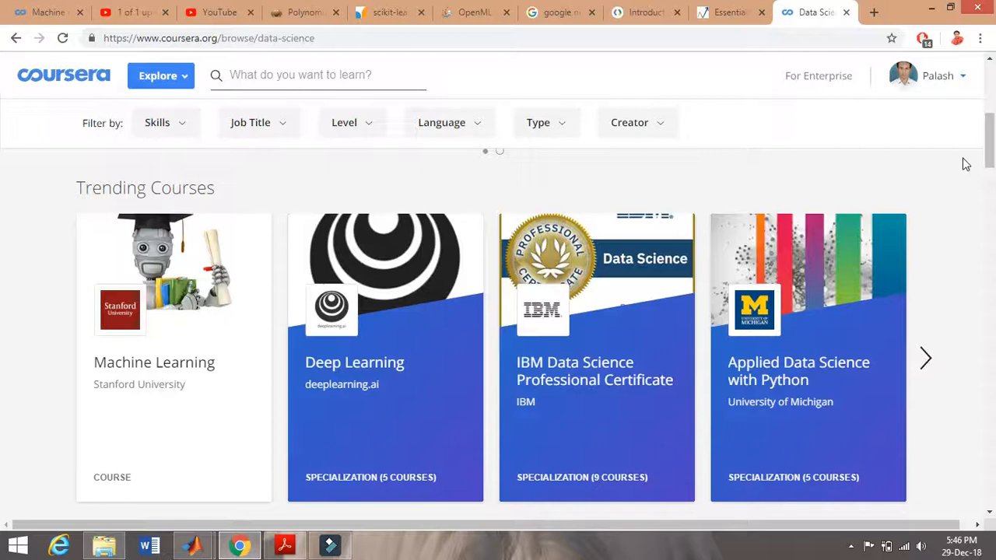
mouse_move(187, 361)
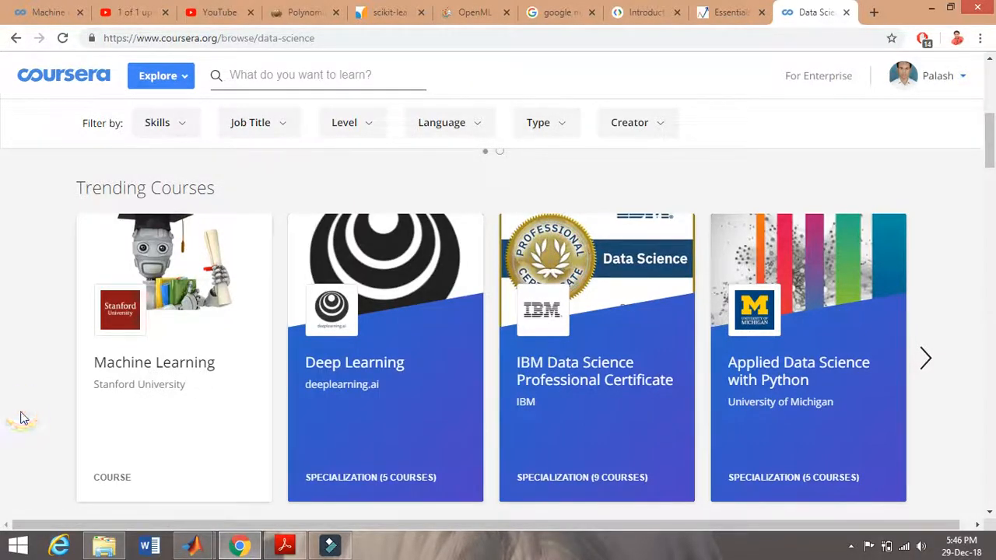
mouse_move(134, 399)
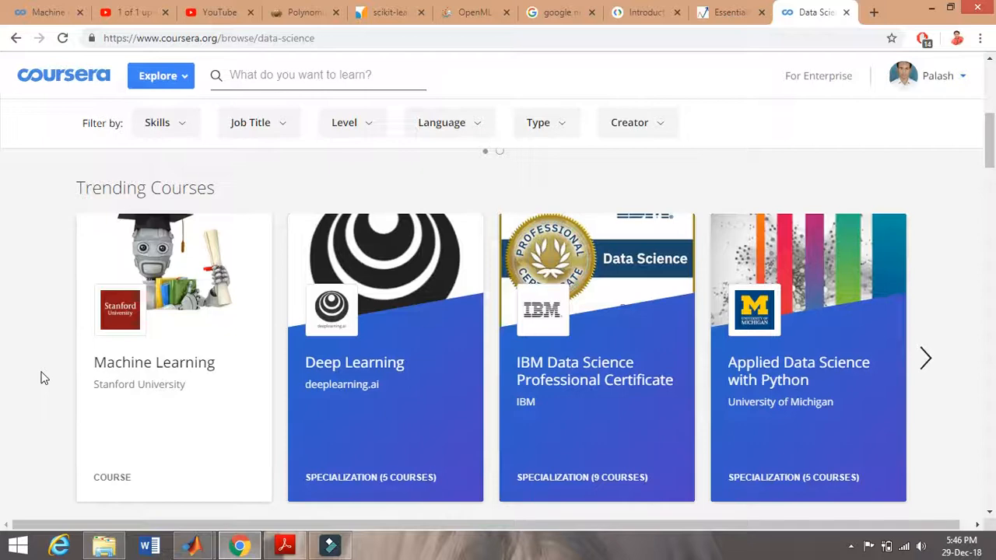
mouse_move(519, 380)
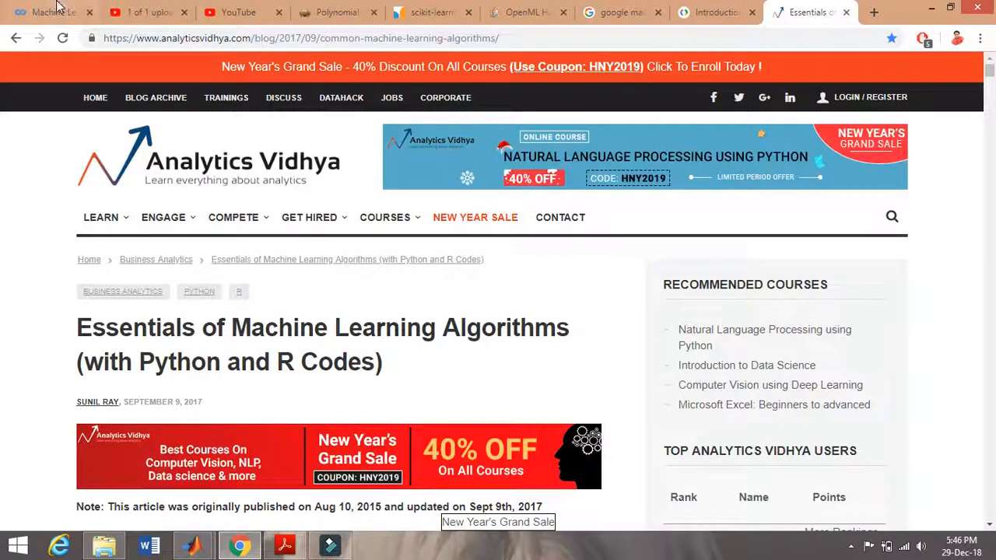
Return to the Machine Learning course tab and review the Week 1–11 sidebar list.
click(51, 12)
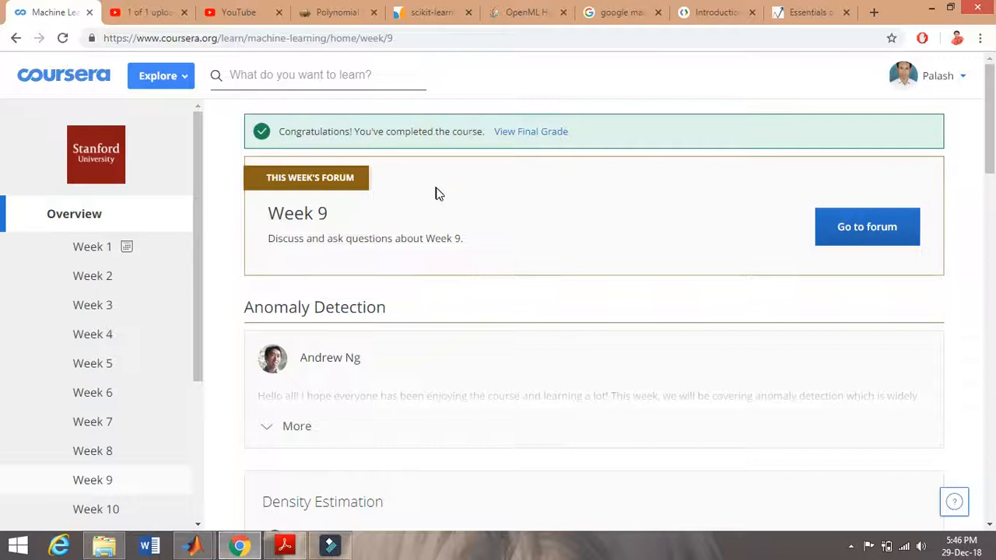
mouse_move(504, 207)
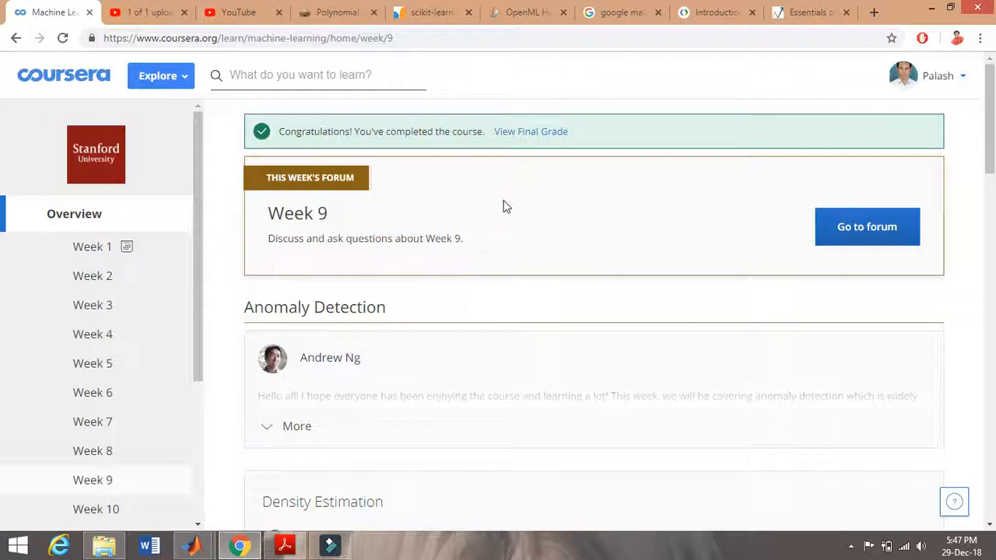
mouse_move(895, 185)
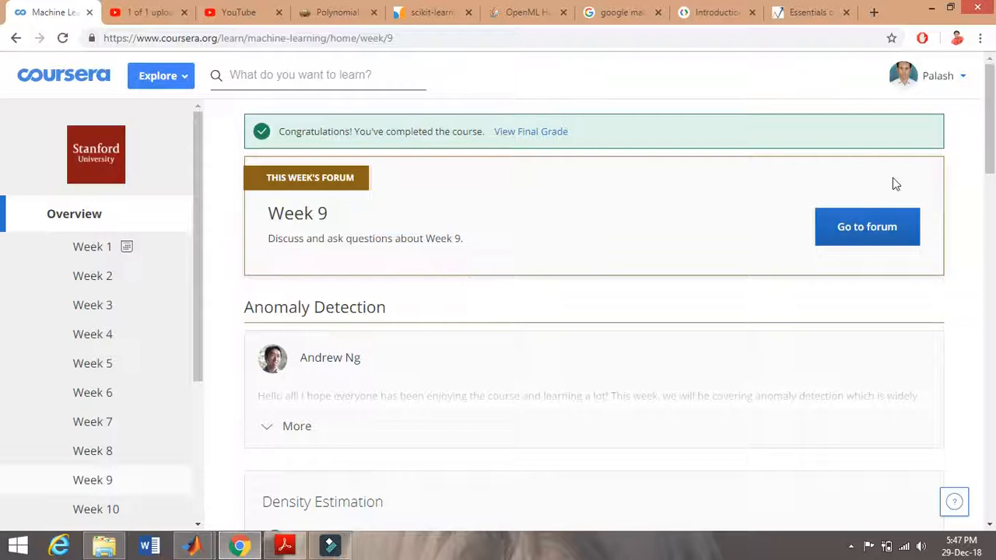
mouse_move(201, 333)
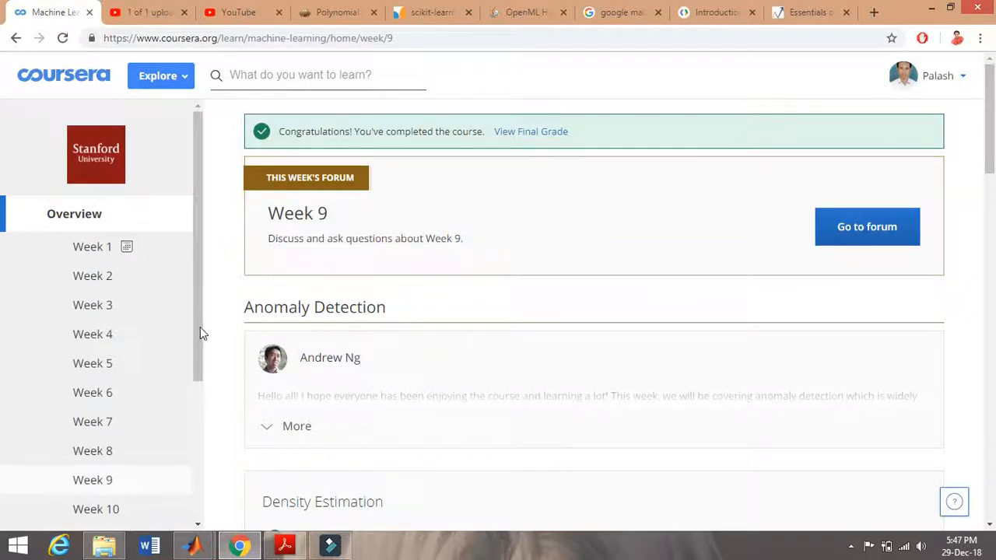
scroll(down, 3)
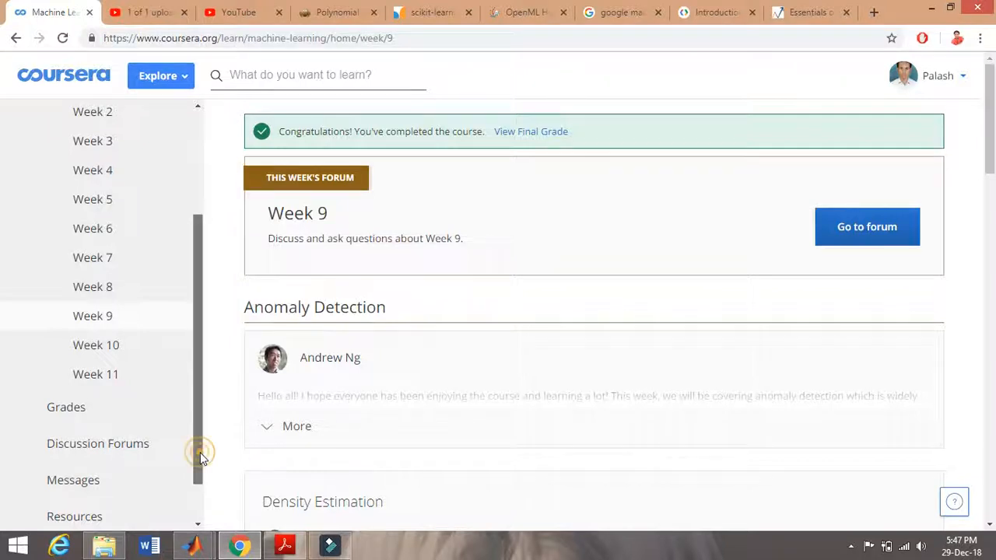
scroll(up, 3)
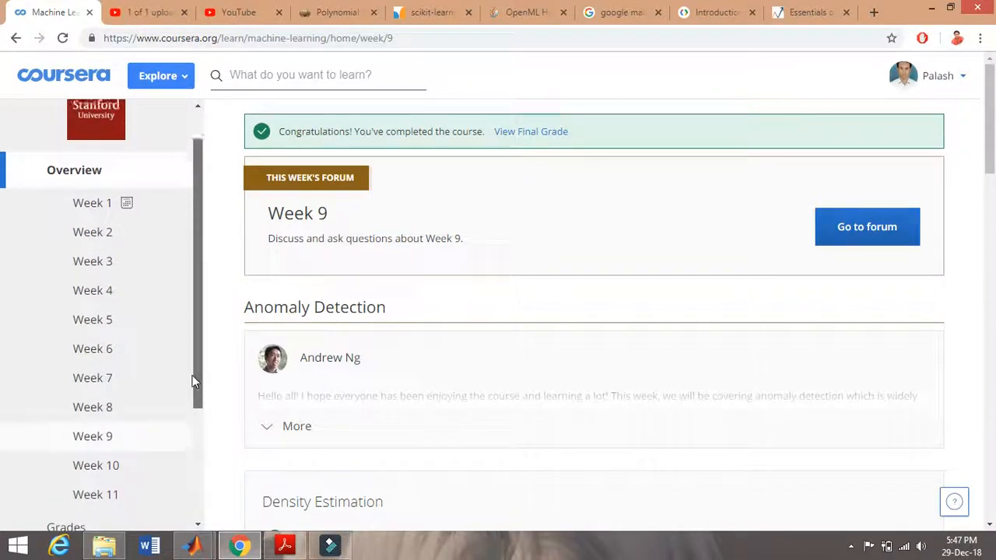
scroll(up, 3)
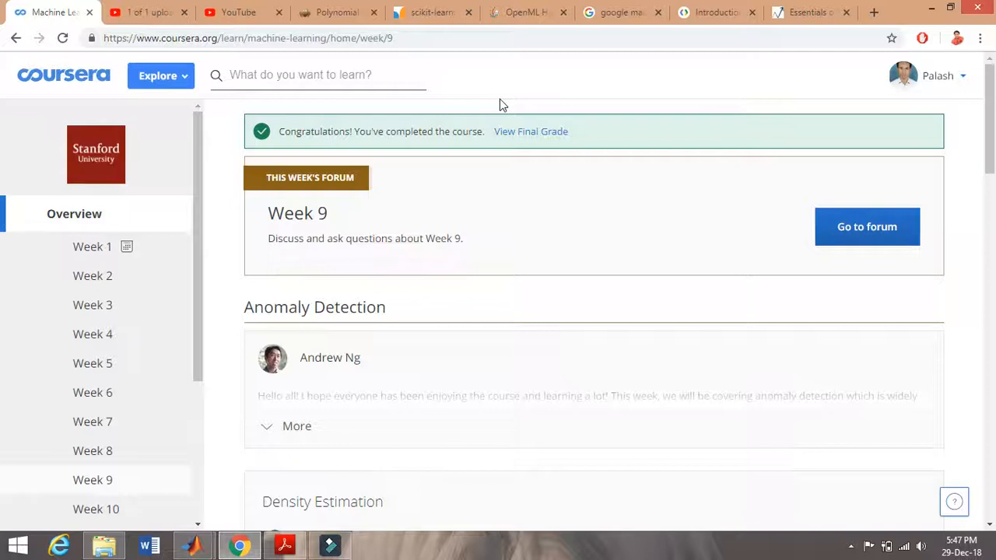
mouse_move(491, 107)
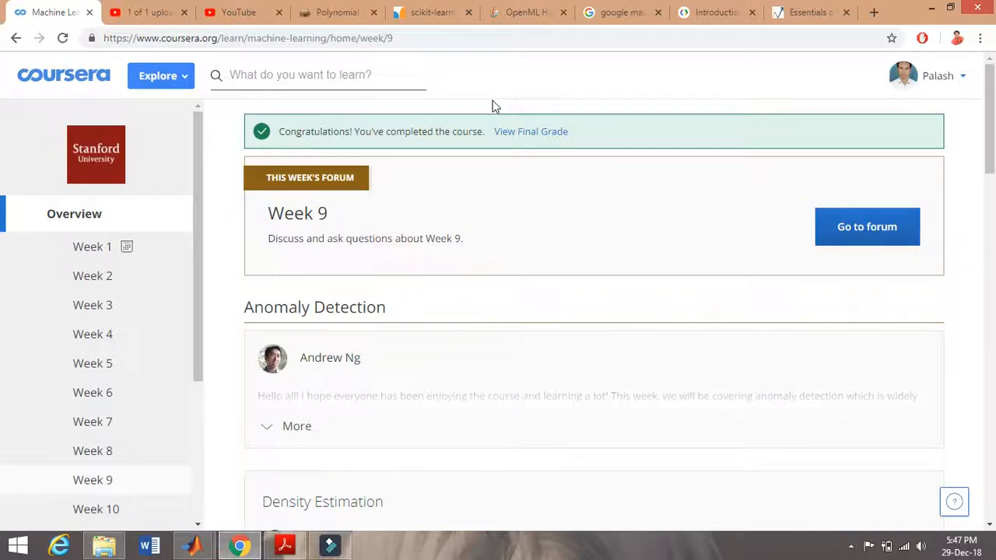
mouse_move(182, 296)
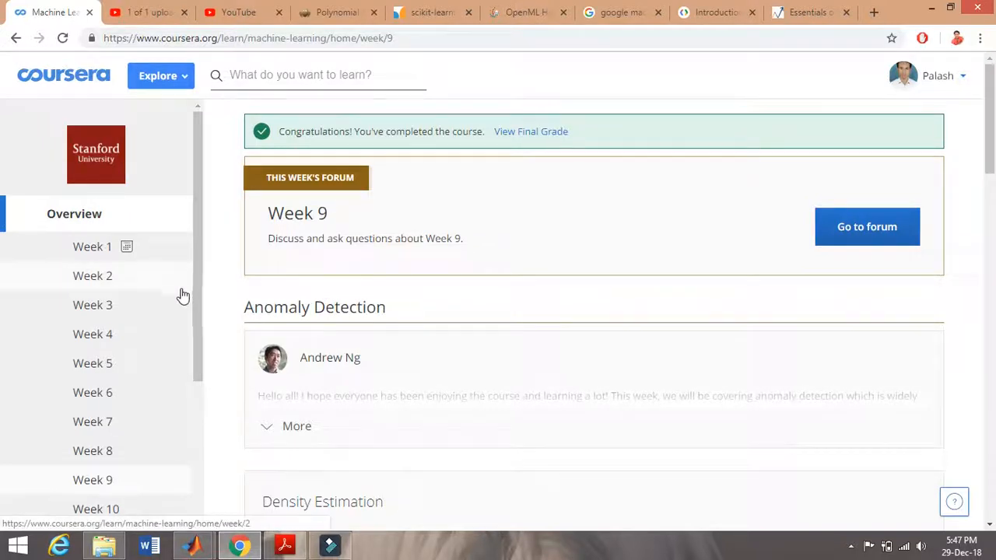
mouse_move(193, 545)
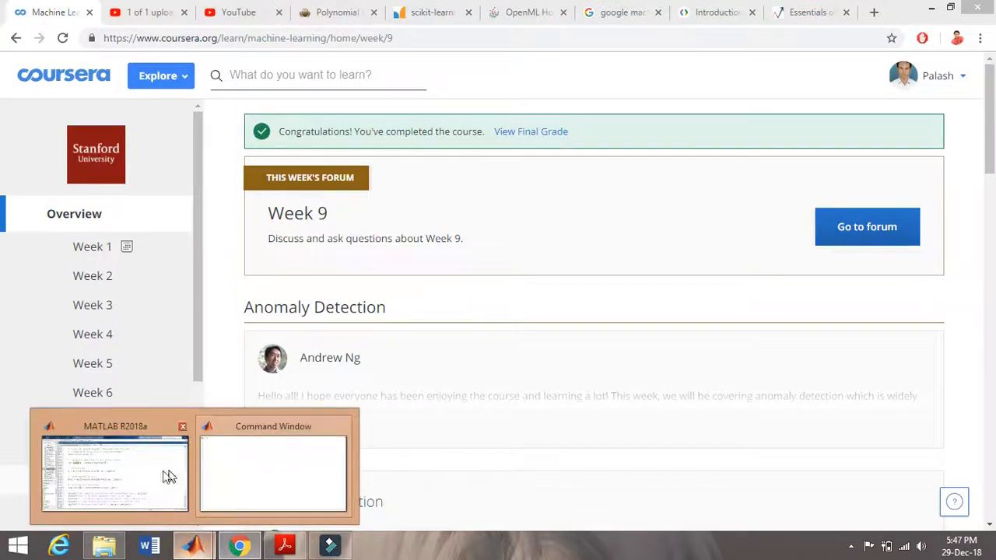
Look over the ex8.m script and Command Window in MATLAB, then return to Chrome.
click(115, 472)
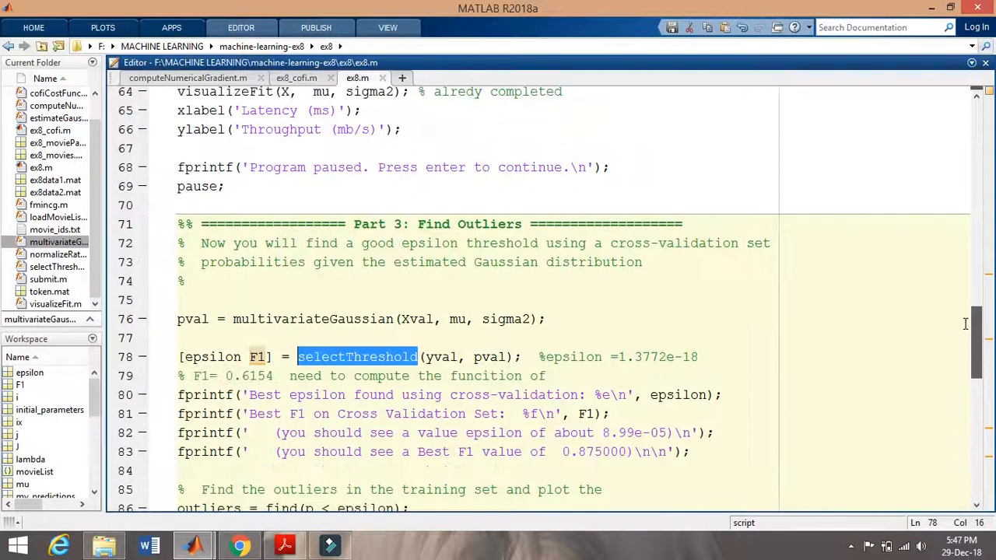
scroll(up, 3)
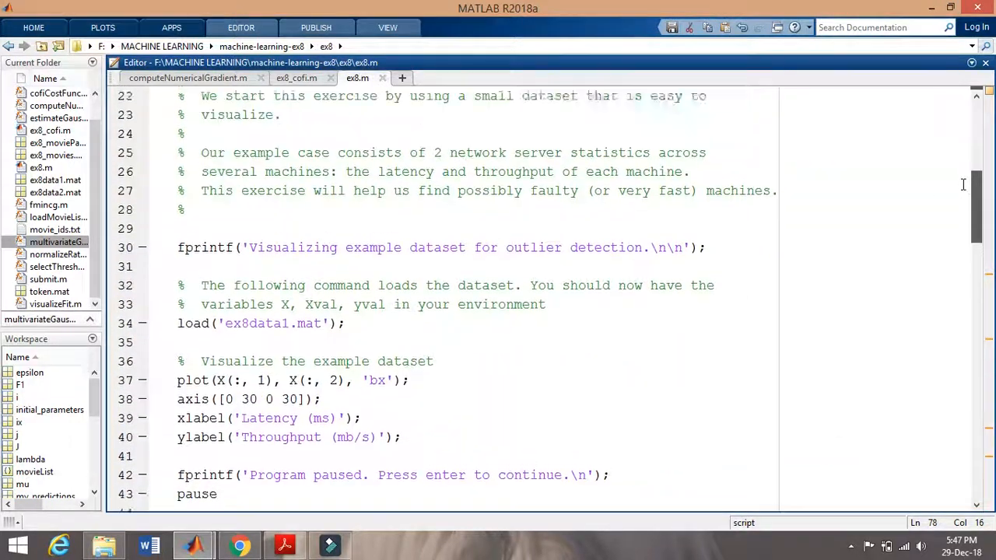
scroll(up, 3)
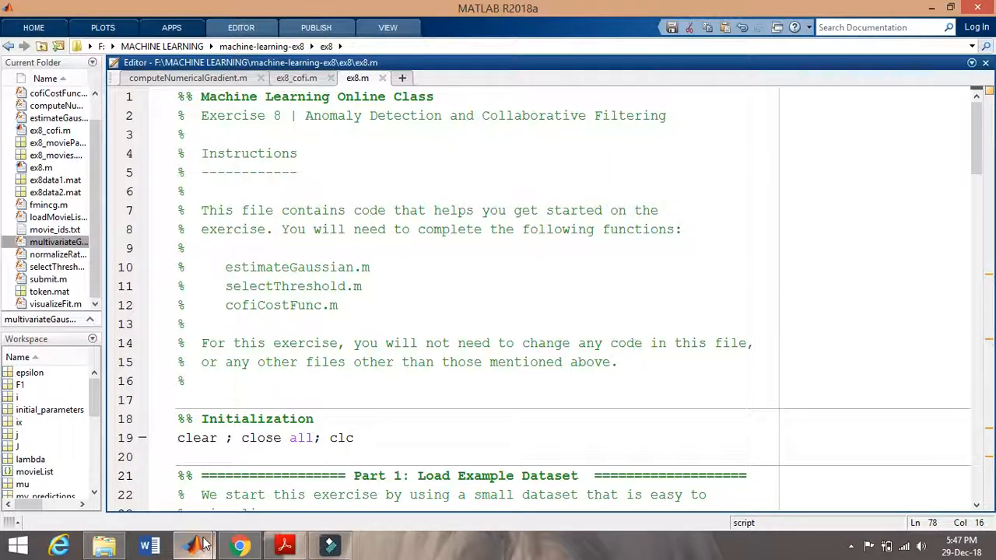
mouse_move(193, 544)
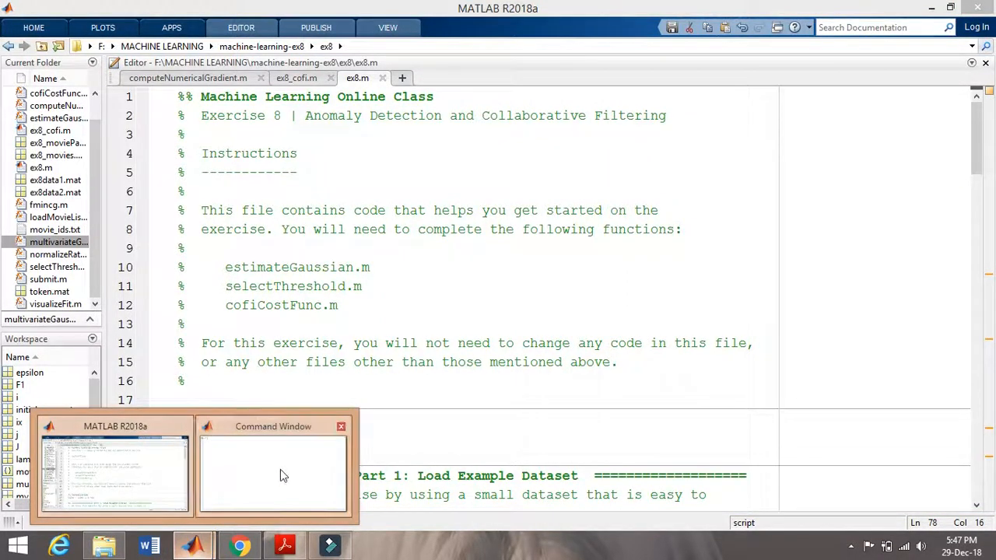
click(272, 467)
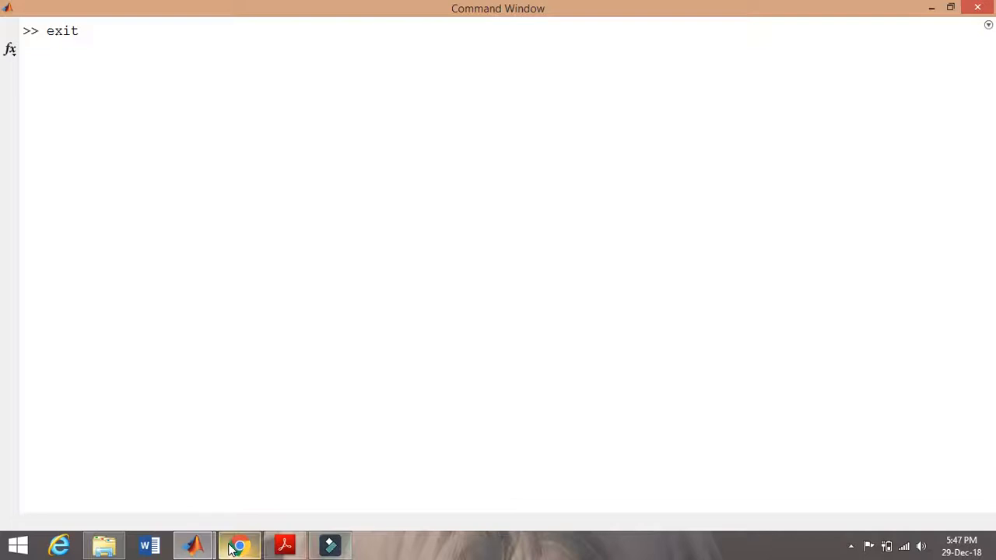
click(239, 545)
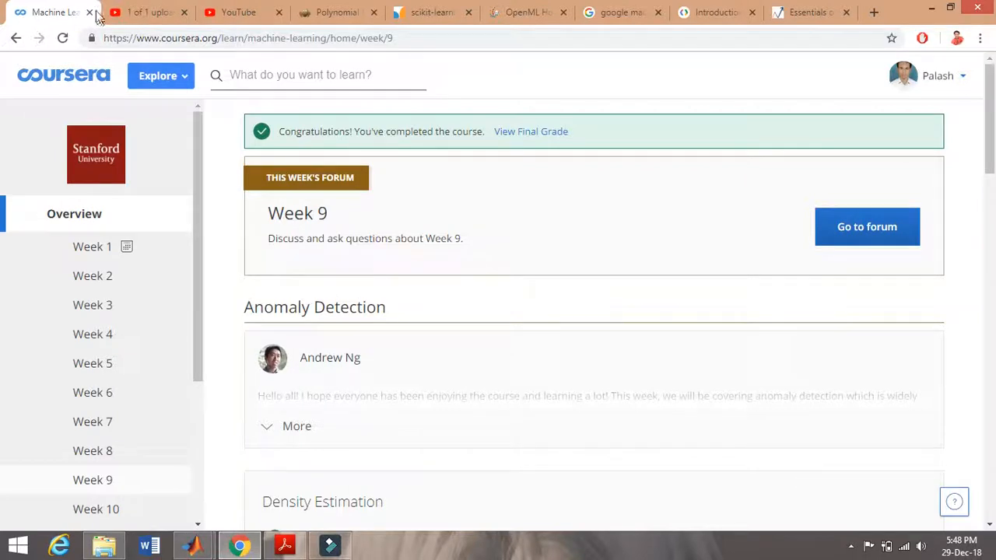
Close the Coursera tab and switch to the Machine Learning Crash Course introduction page.
click(89, 13)
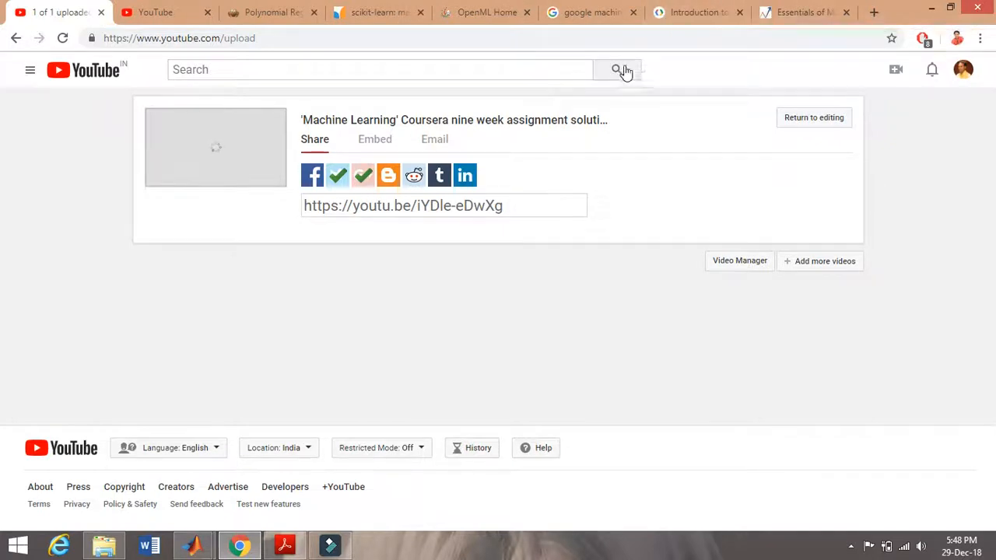
click(692, 12)
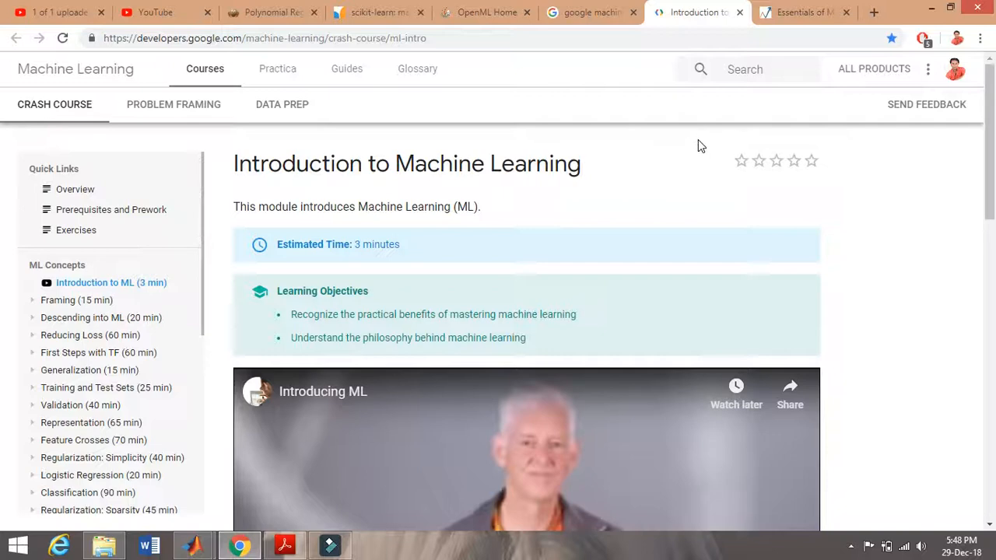
mouse_move(813, 207)
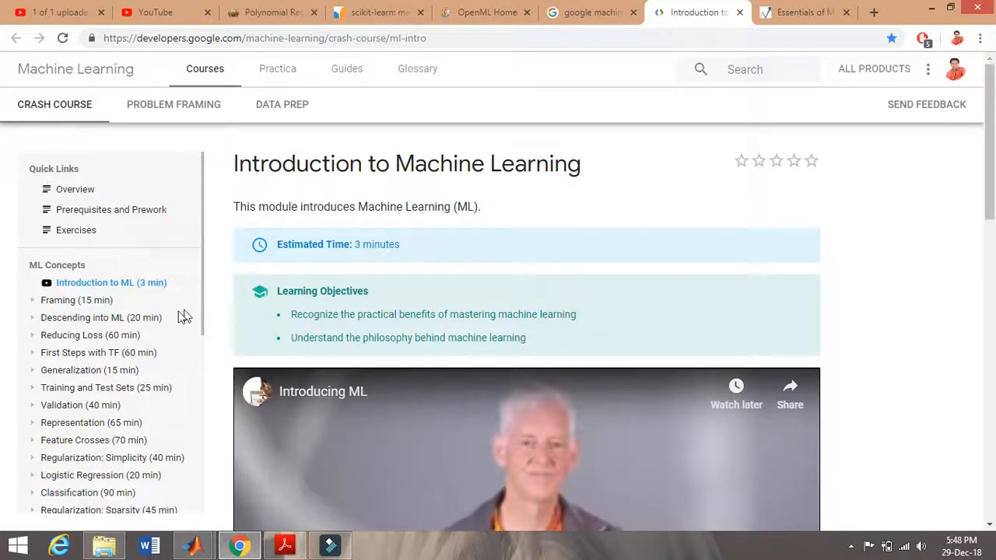
scroll(down, 3)
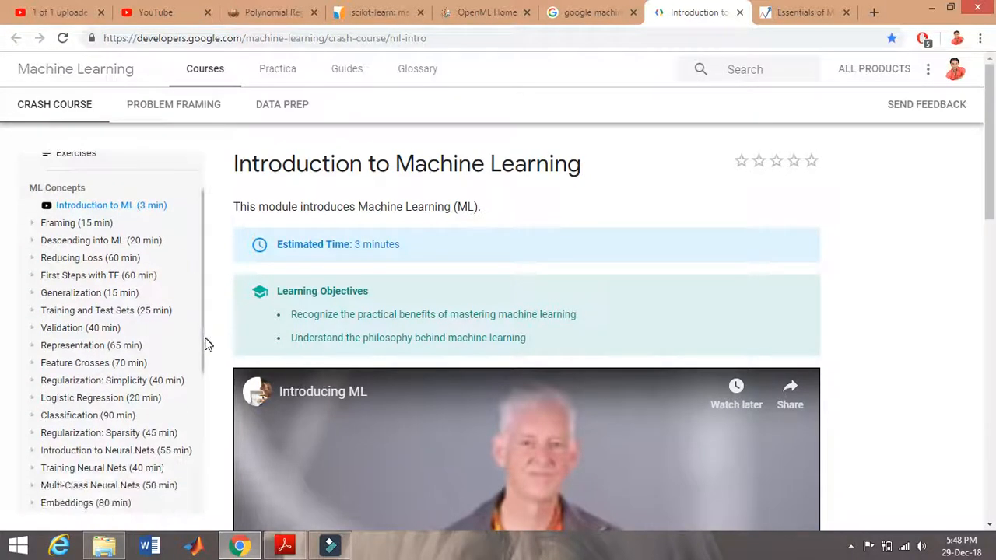
scroll(up, 3)
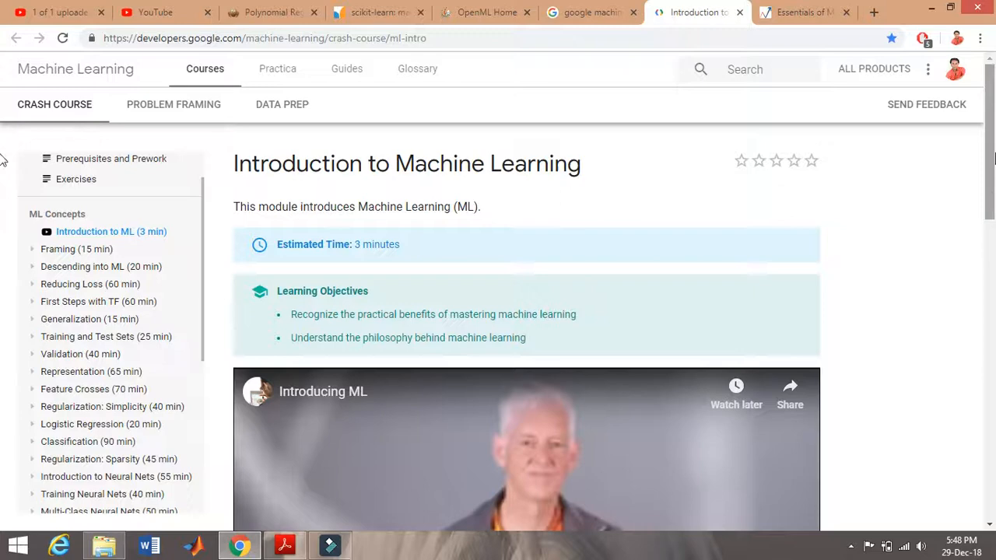
scroll(down, 3)
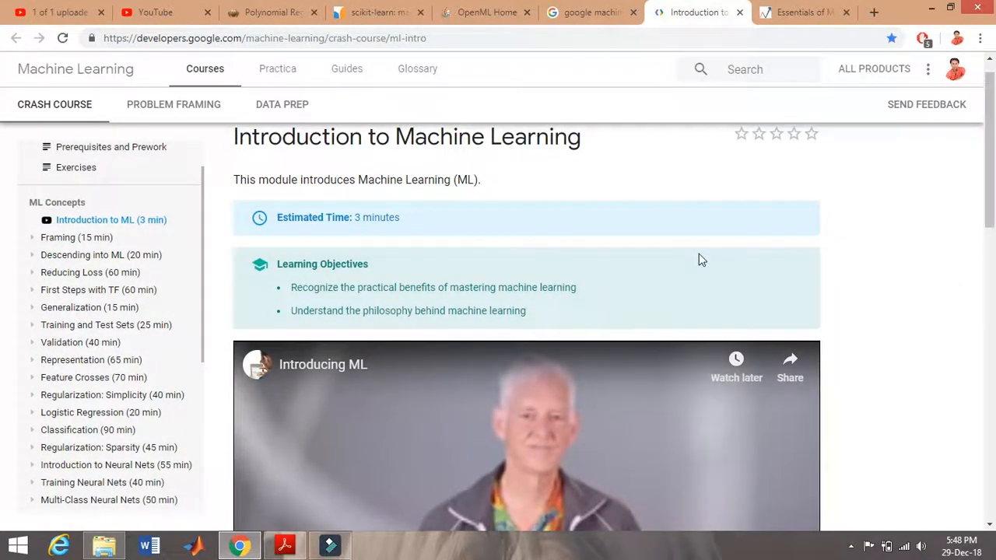
scroll(up, 3)
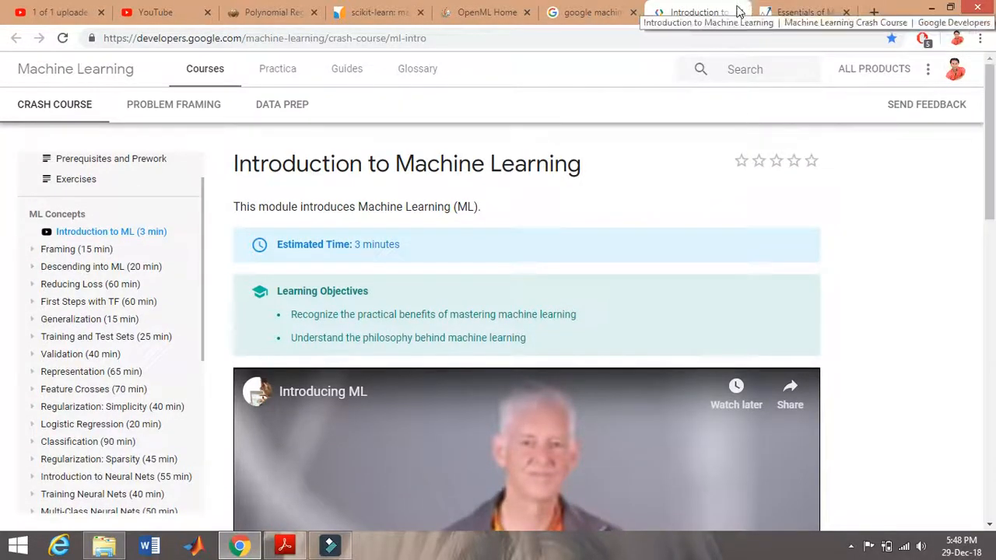
Close the crash course introduction tab to reveal the Analytics Vidhya algorithms article.
click(802, 12)
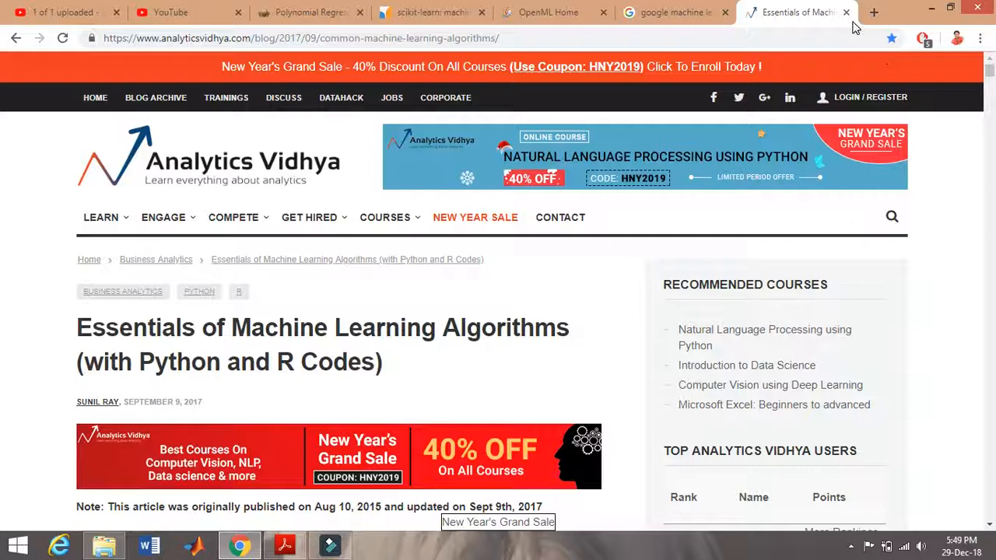
Close the Analytics Vidhya and OpenML Home tabs, collapsing OpenML's explore side menu.
click(778, 13)
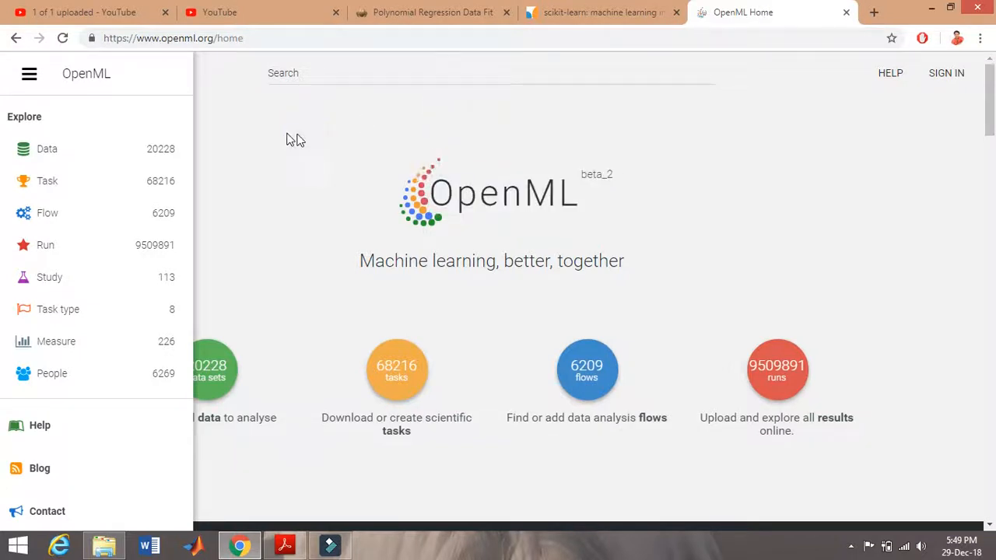
click(28, 73)
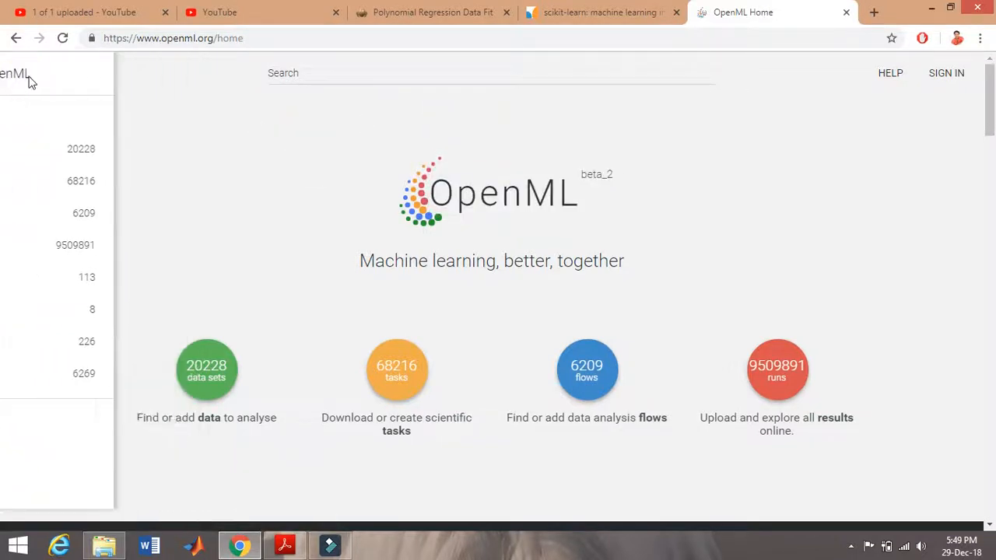
click(29, 73)
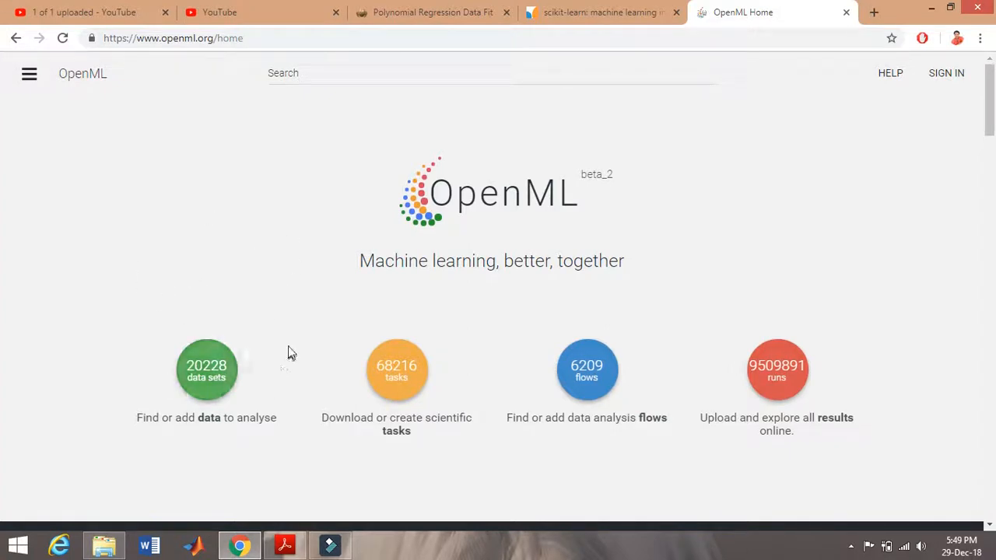
mouse_move(427, 398)
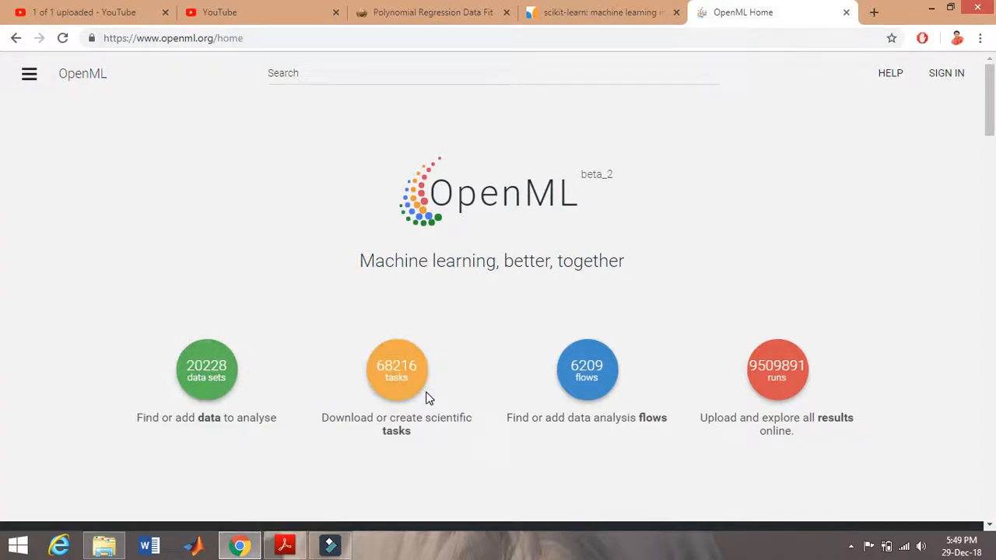
mouse_move(622, 397)
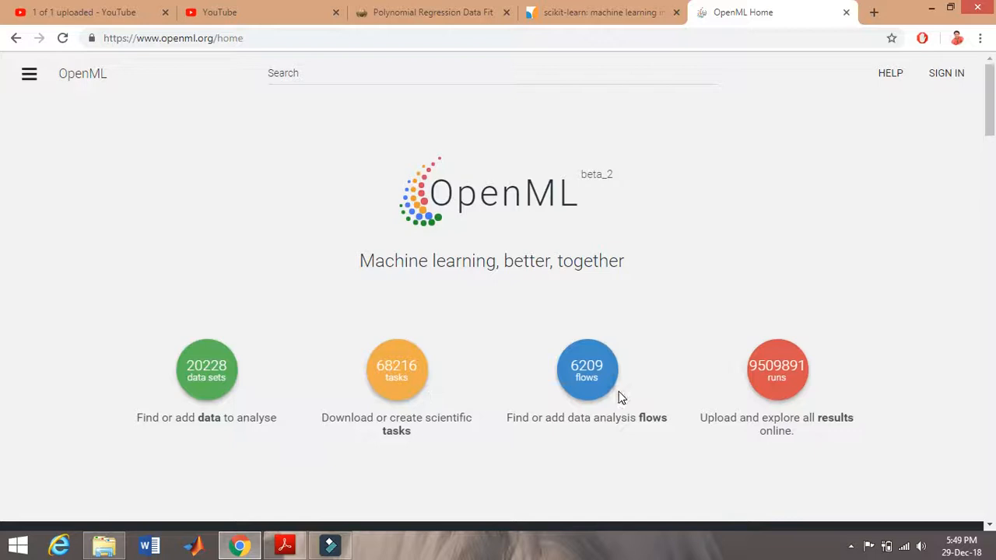
mouse_move(702, 303)
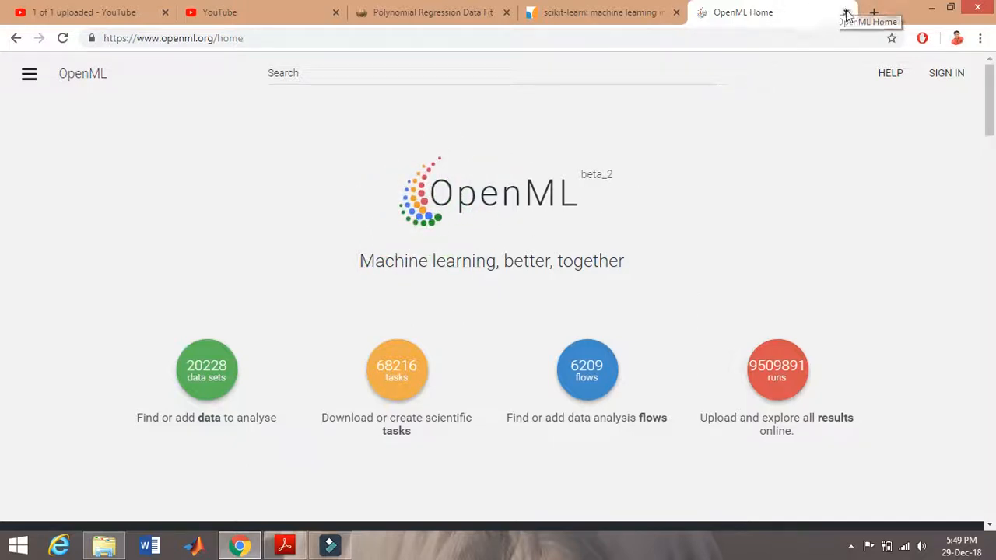
click(846, 12)
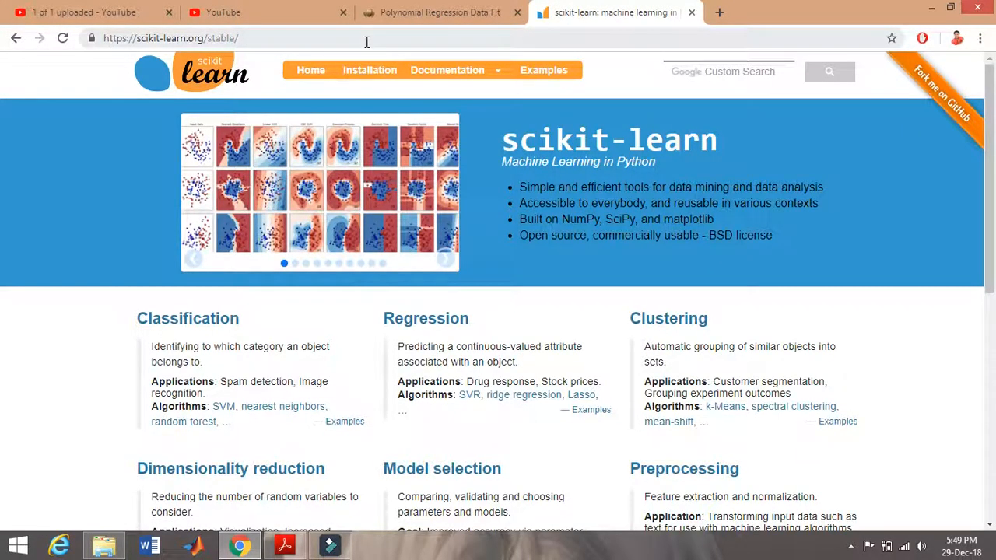
Select the scikit-learn homepage URL in the address bar.
click(172, 38)
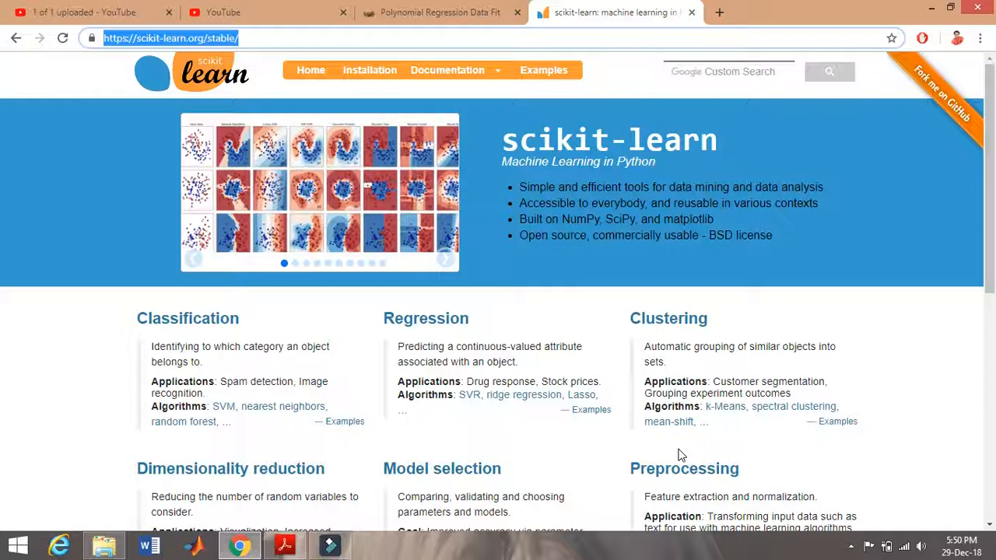
mouse_move(715, 358)
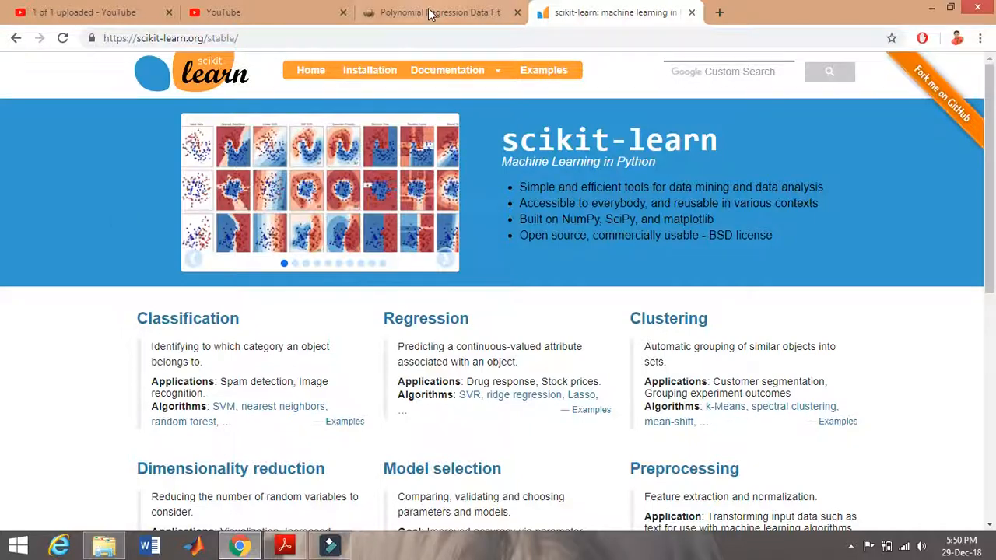
mouse_move(440, 12)
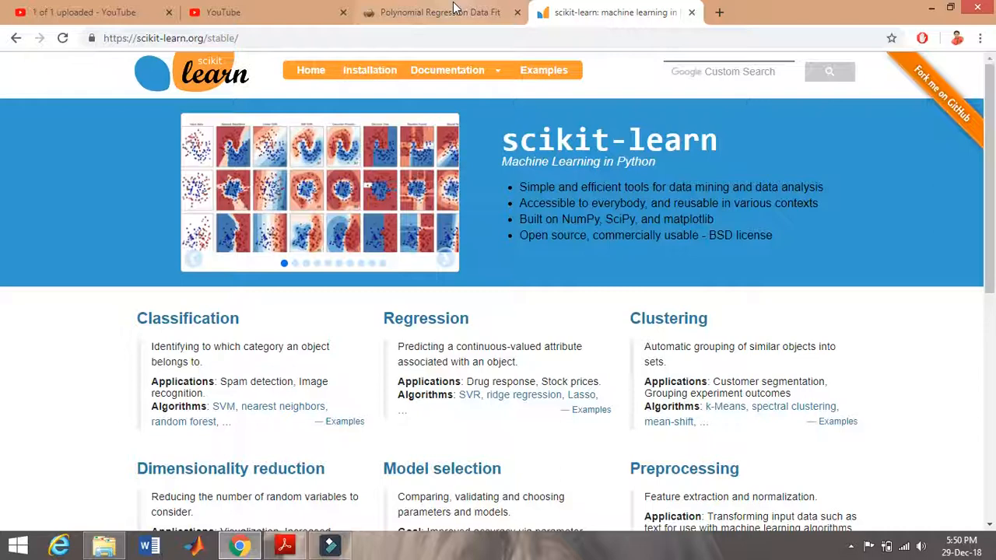
mouse_move(669, 7)
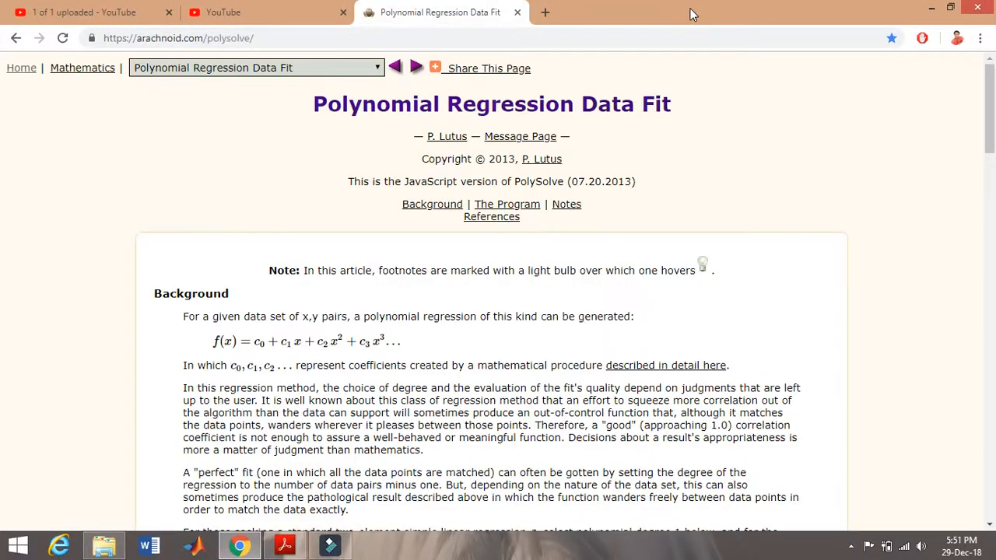
mouse_move(449, 125)
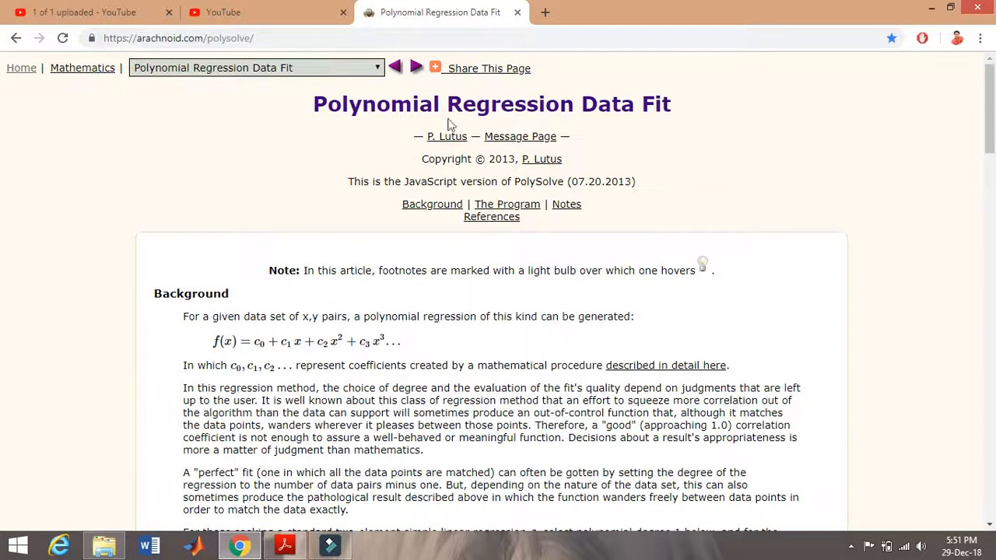
mouse_move(739, 175)
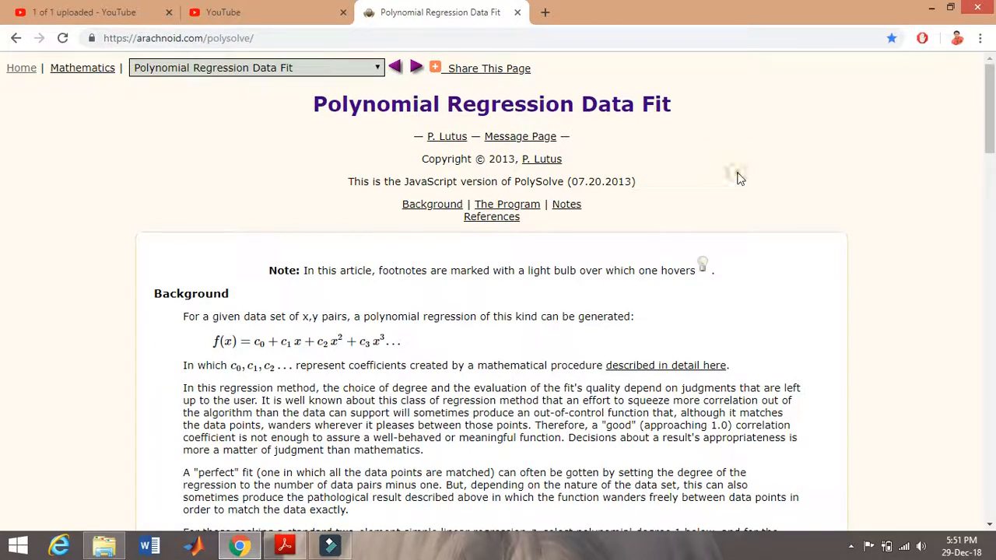
mouse_move(879, 166)
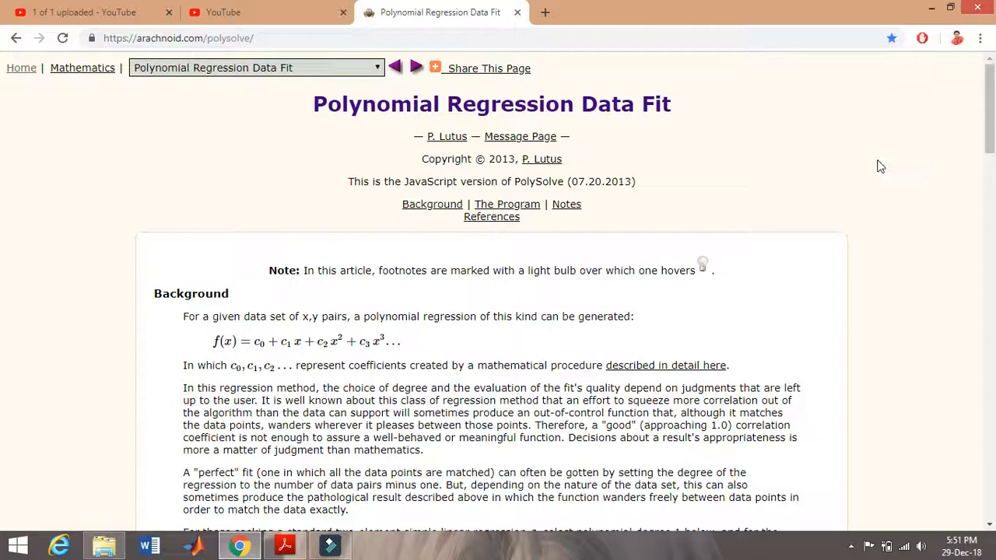
mouse_move(801, 142)
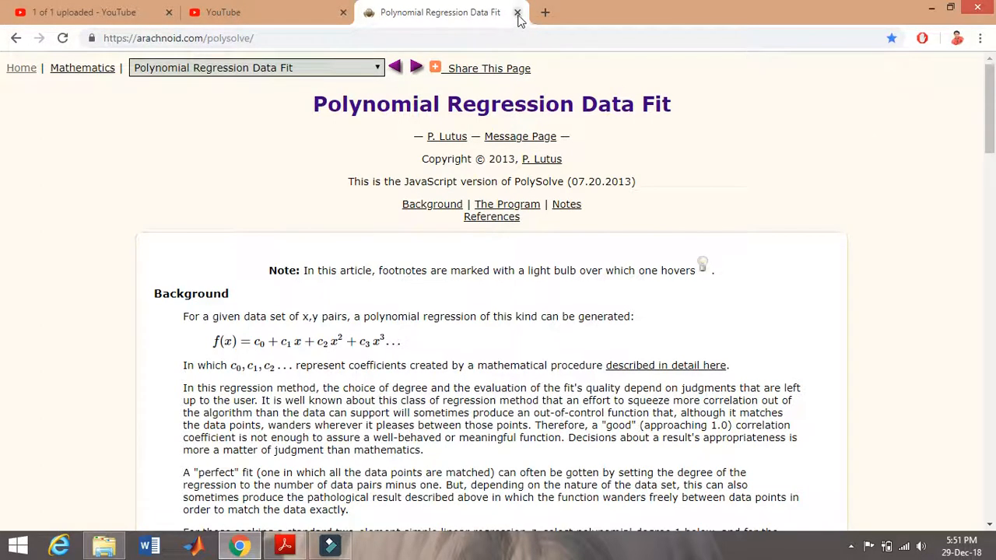
Bring up the YouTube home page with its recommended videos.
click(517, 12)
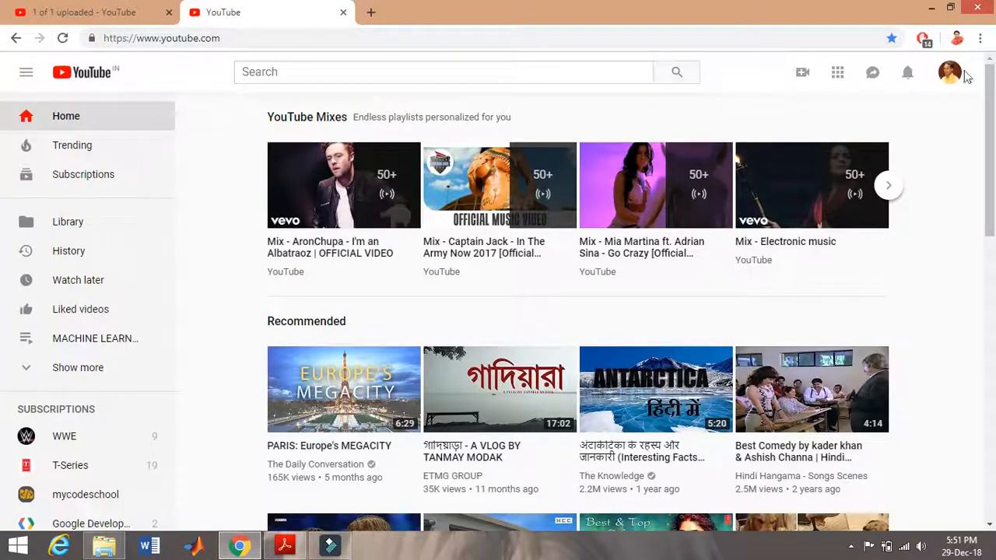
Open the SMART PALASH channel's Videos tab through Creator Studio's View Channel link.
click(949, 72)
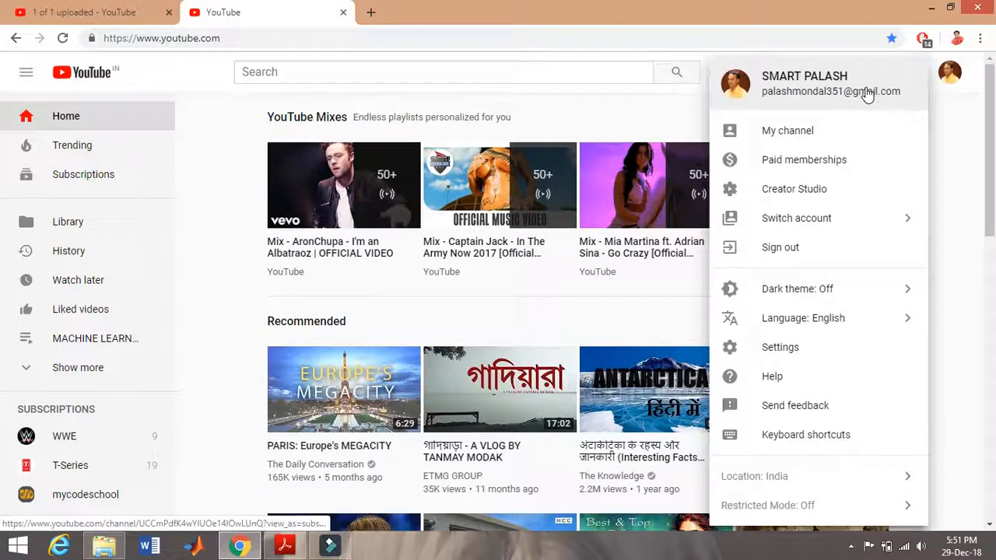
click(617, 136)
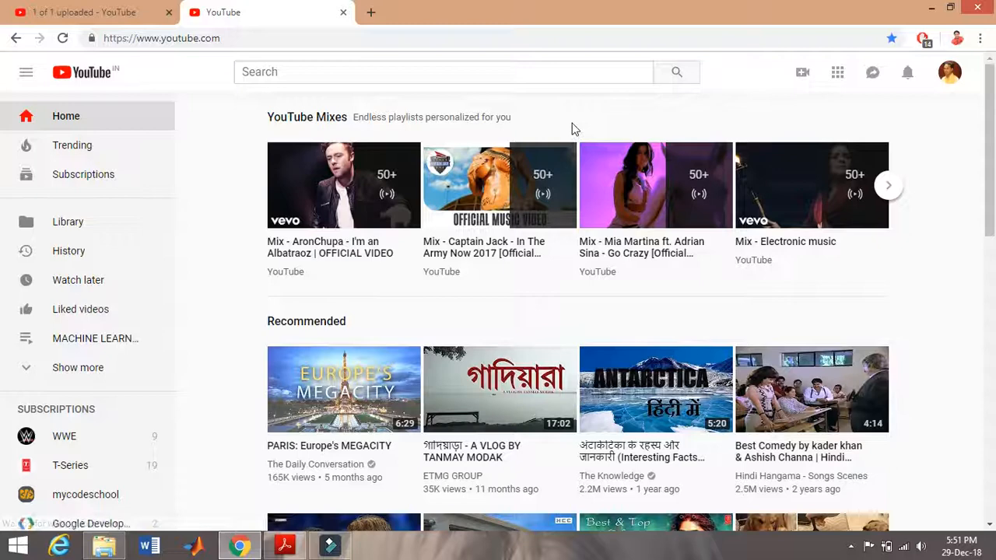
click(77, 12)
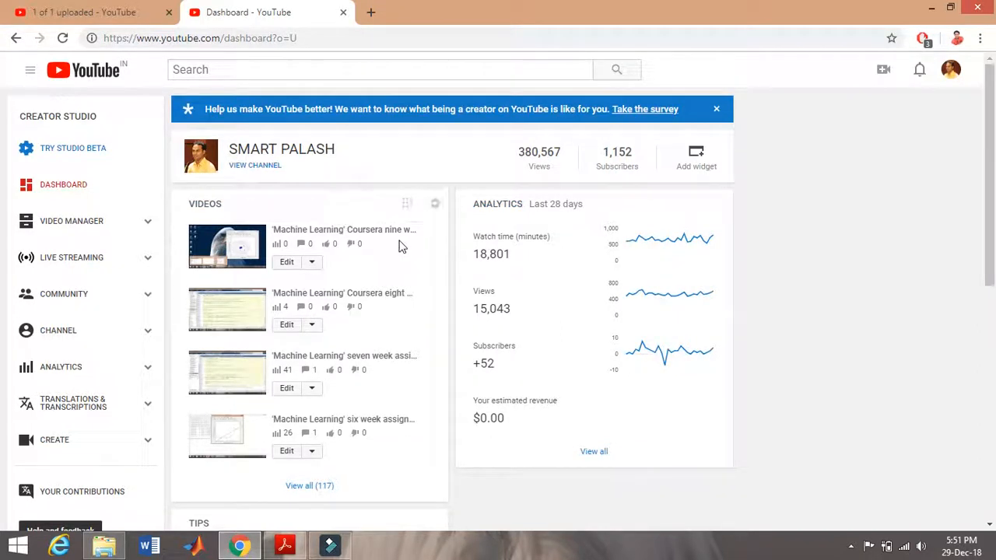
mouse_move(323, 426)
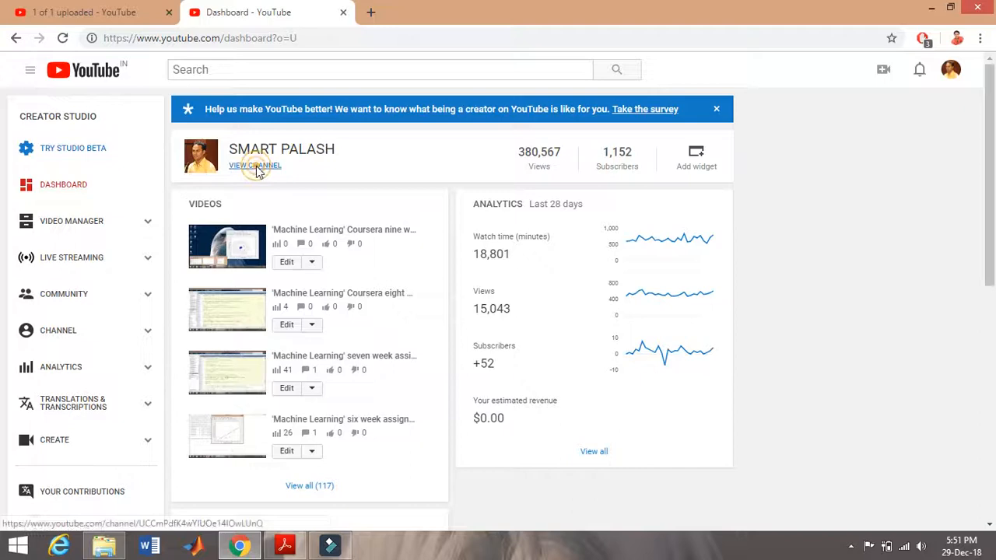
click(255, 165)
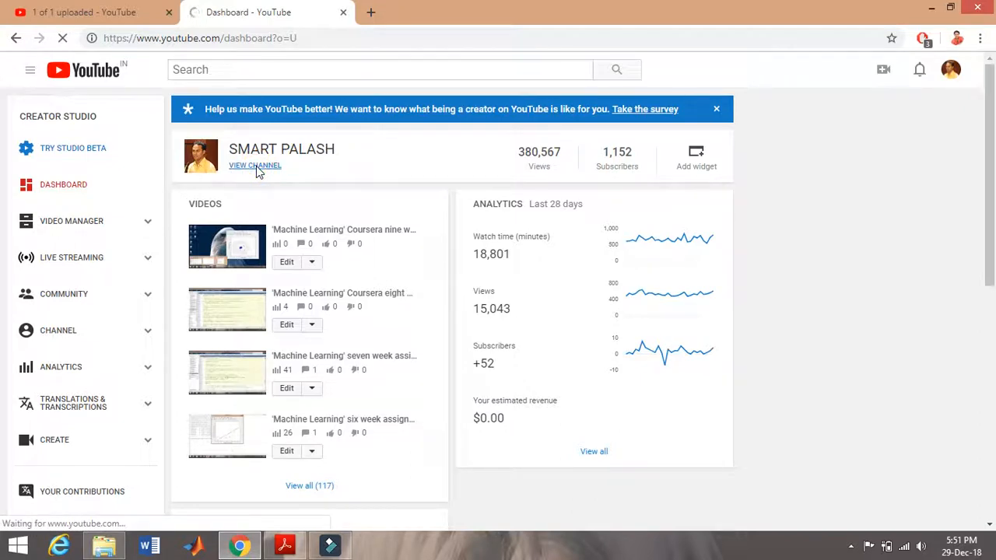
click(255, 165)
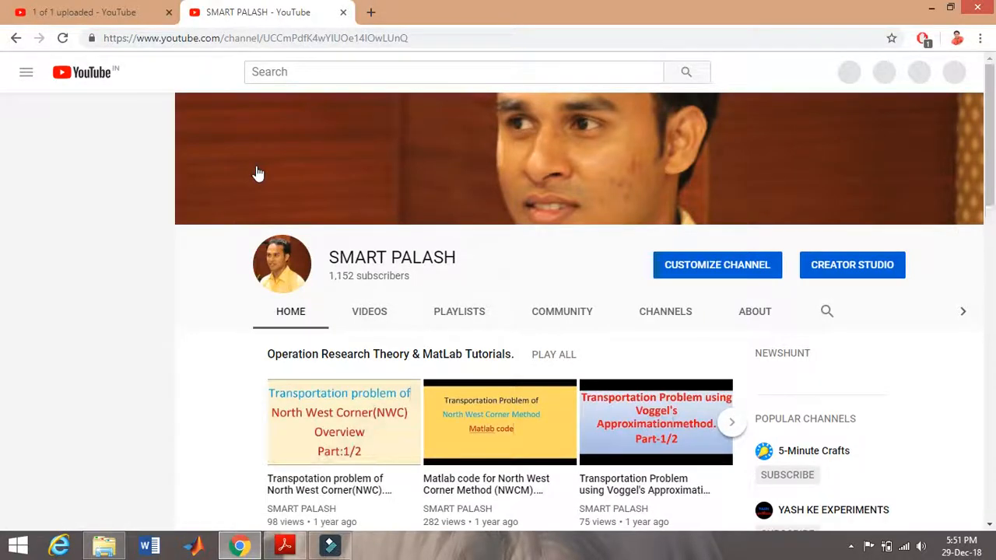
click(25, 72)
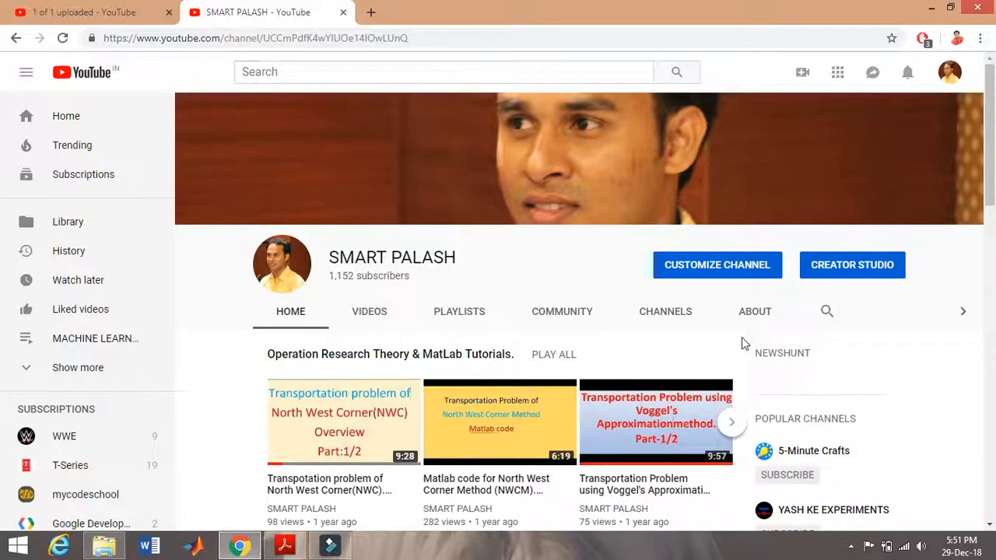
mouse_move(368, 311)
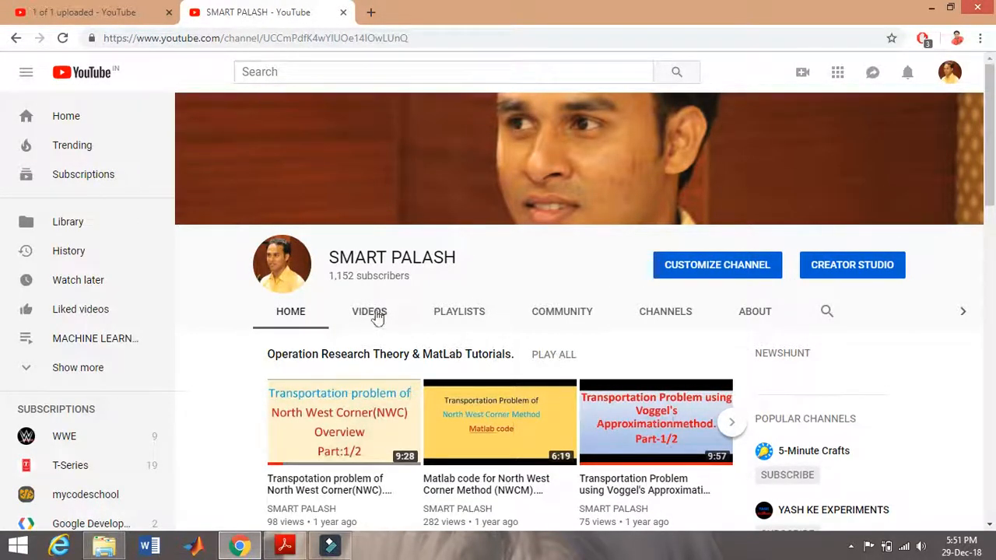
click(369, 311)
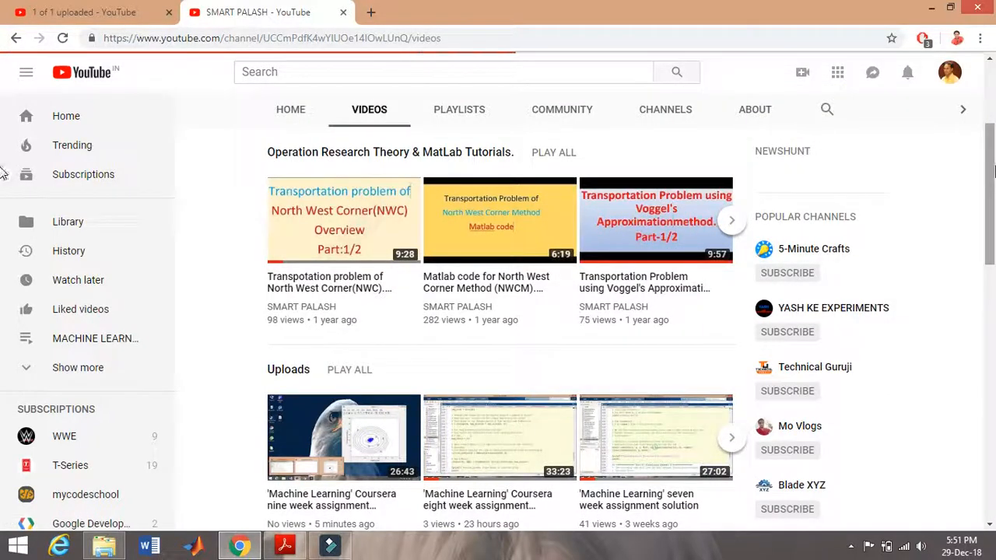
Scroll through the channel's uploads toward the nine week assignment video's share link.
scroll(down, 3)
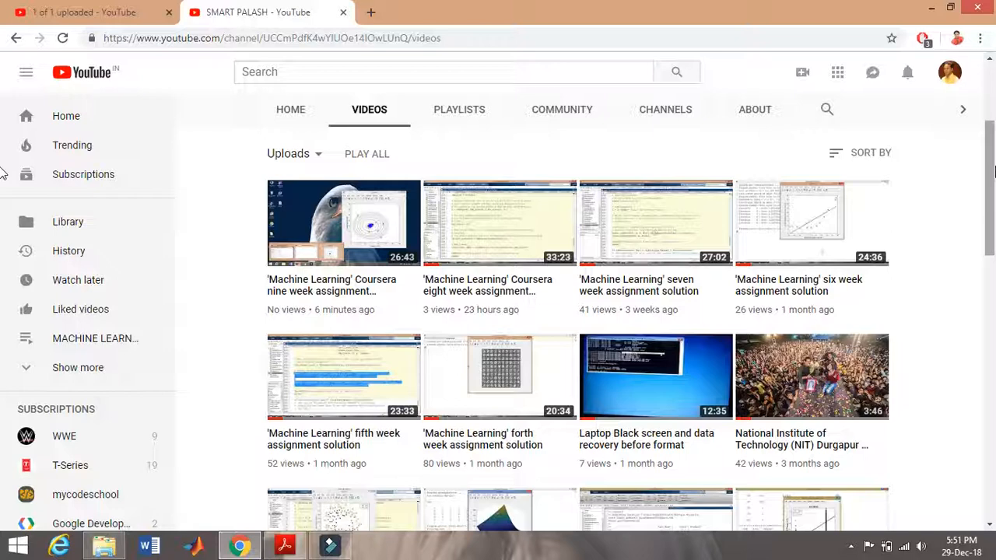
scroll(down, 3)
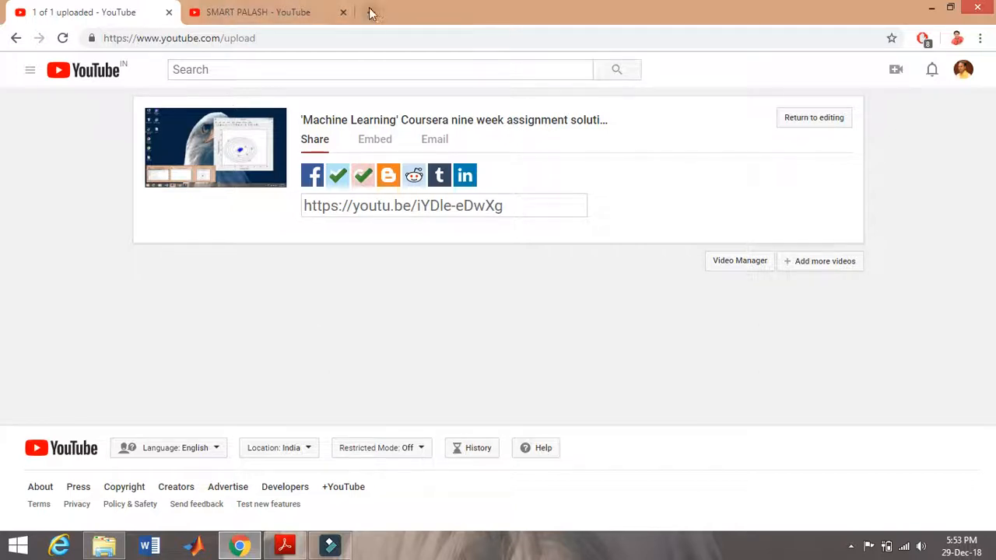
Open the Coursera Machine Learning course in a new tab and browse the Week 2 syllabus.
click(545, 12)
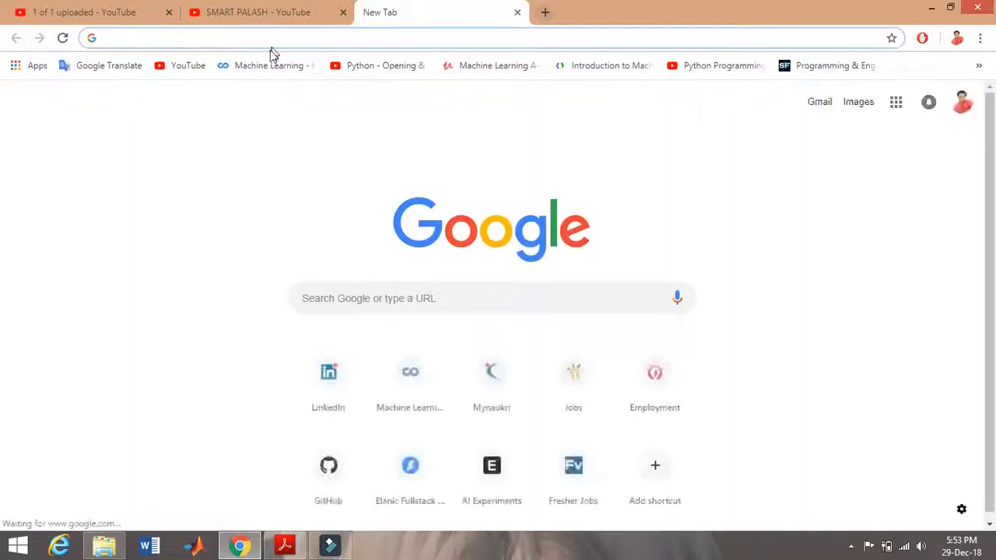
click(268, 65)
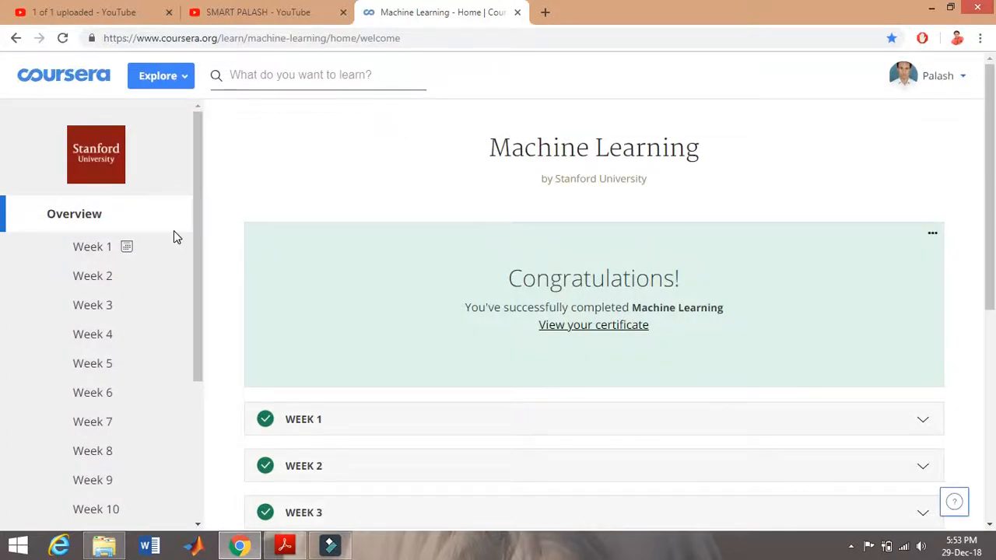
click(93, 275)
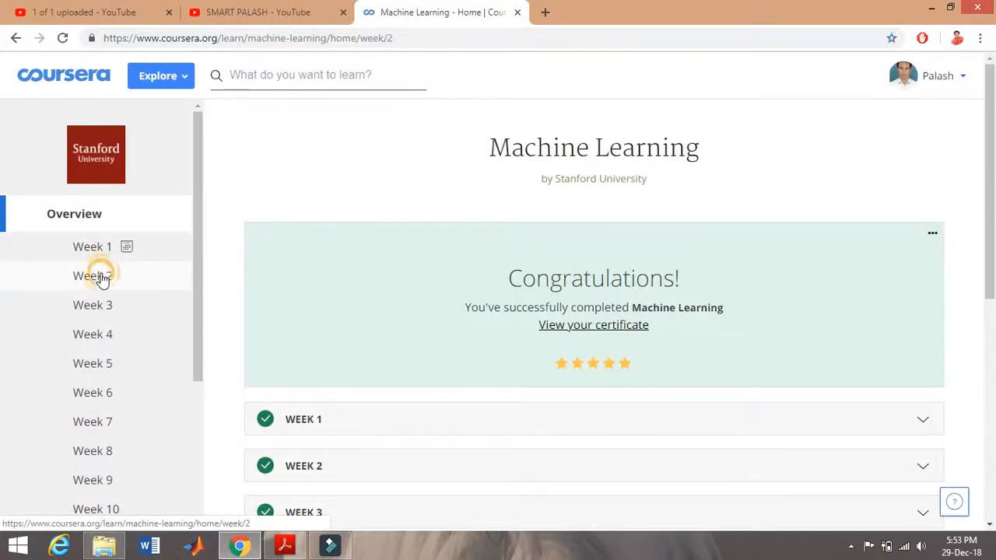
click(92, 275)
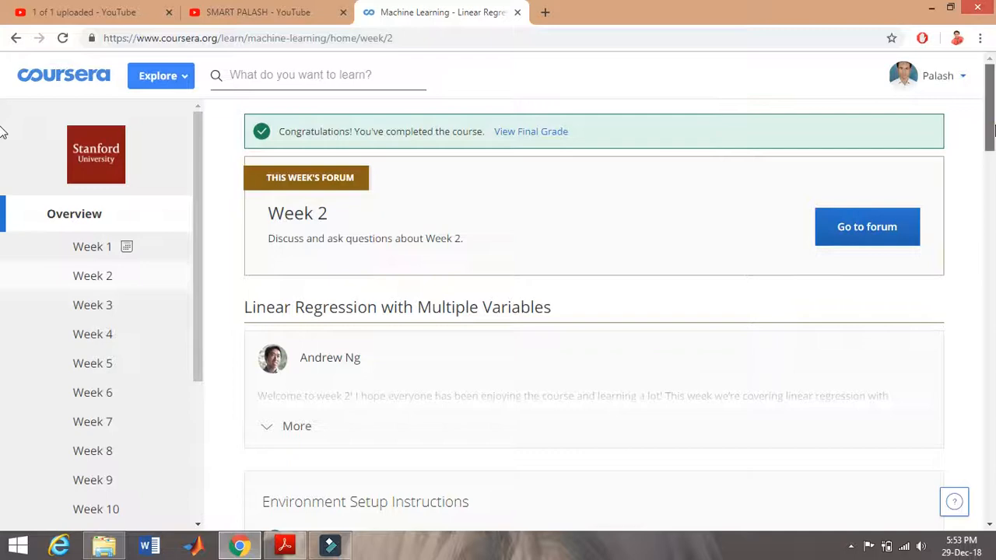
scroll(down, 3)
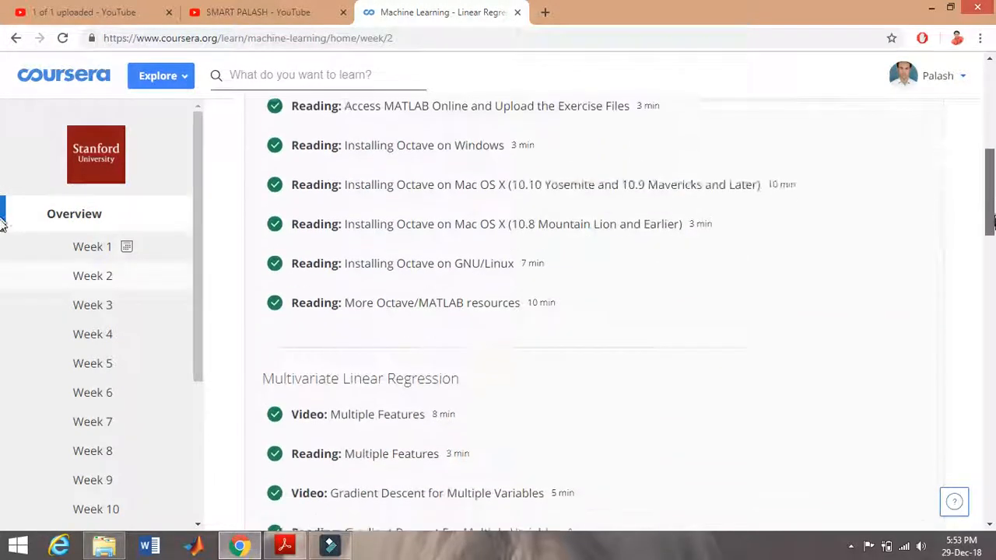
scroll(down, 3)
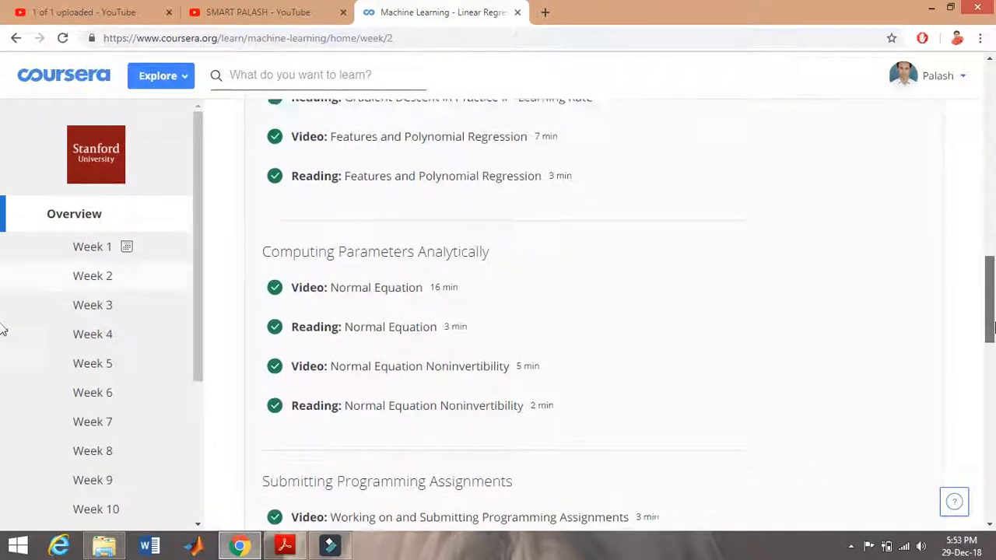
scroll(down, 3)
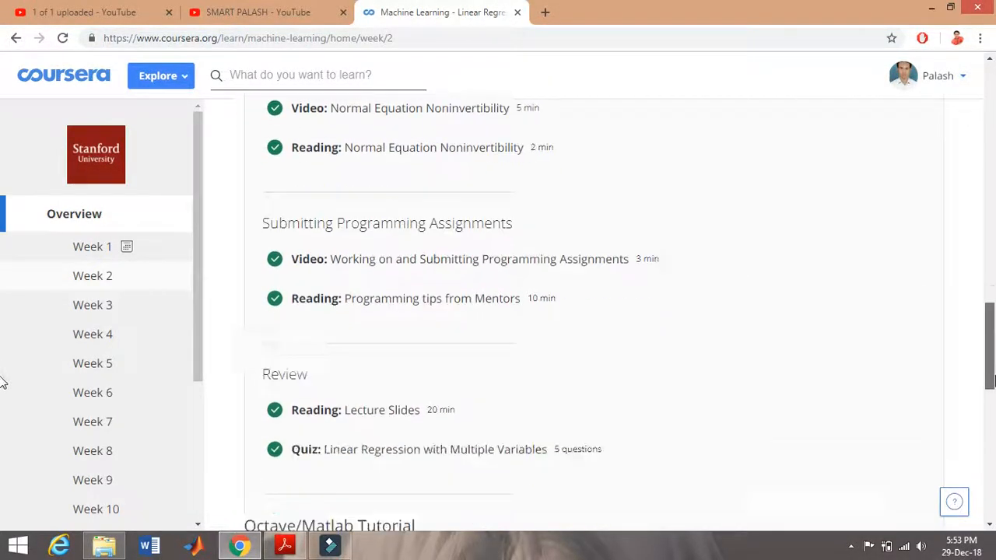
scroll(down, 3)
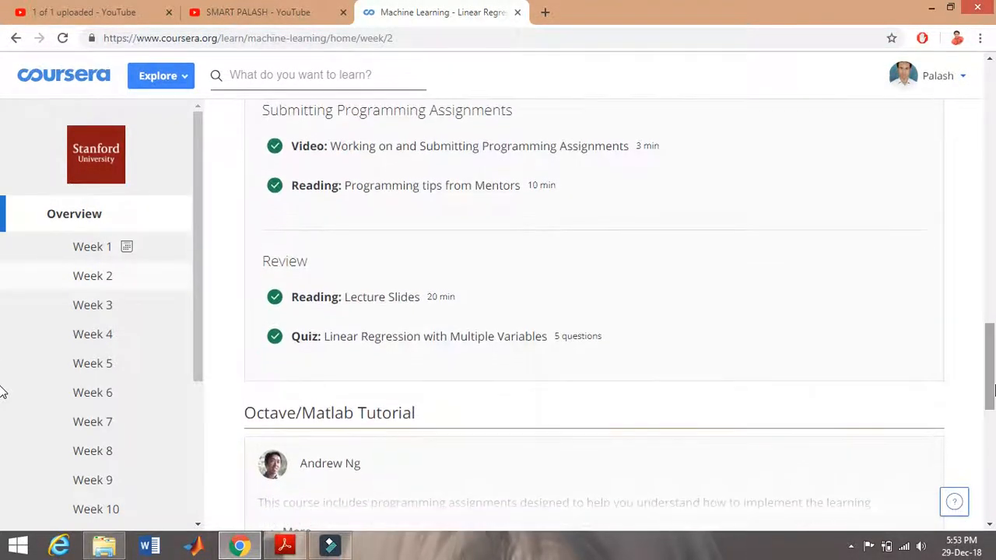
Browse through the Week 3 syllabus items.
click(93, 304)
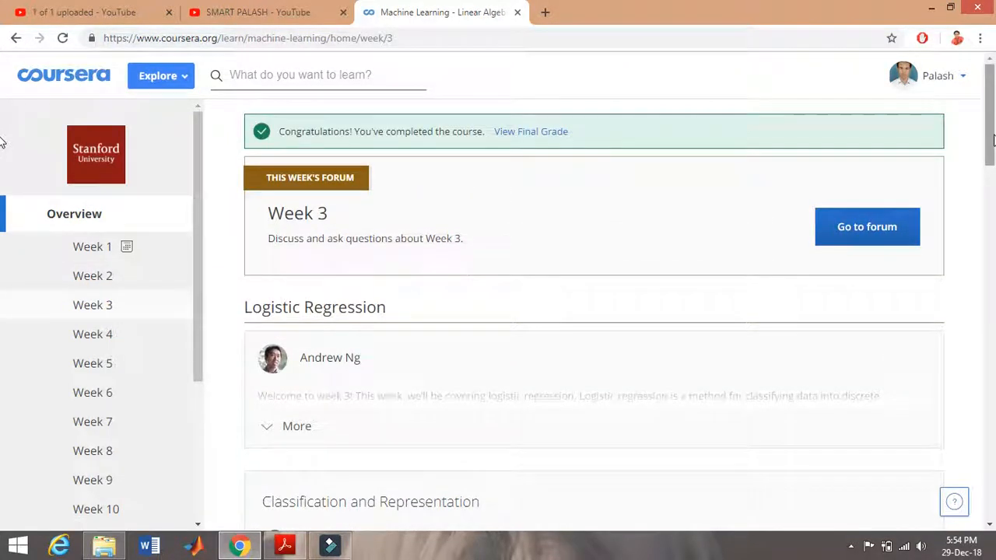
scroll(down, 3)
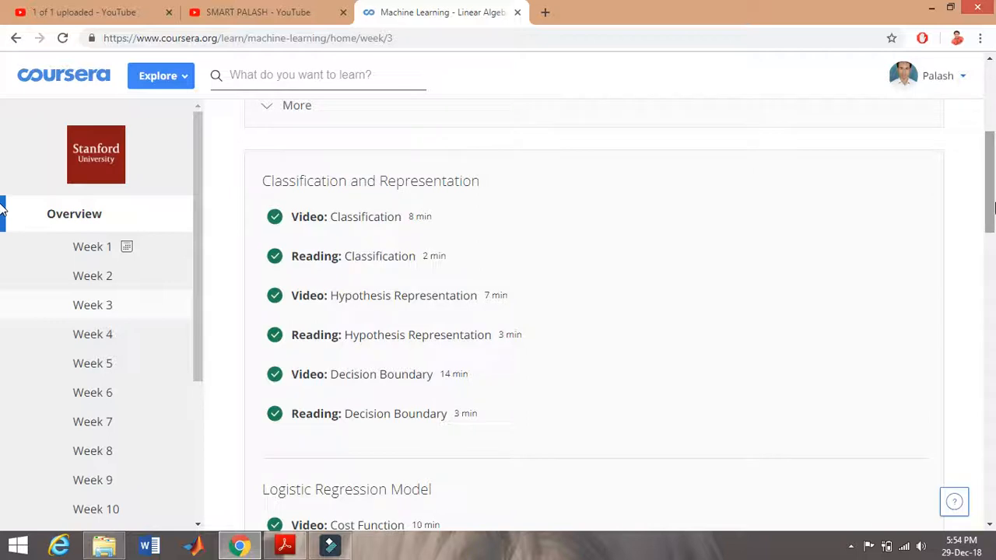
scroll(down, 3)
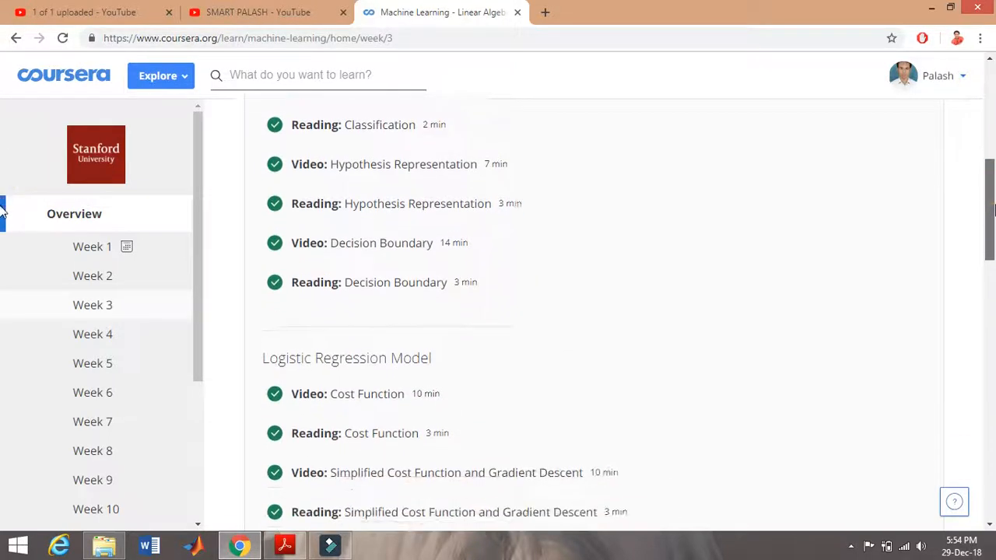
scroll(down, 3)
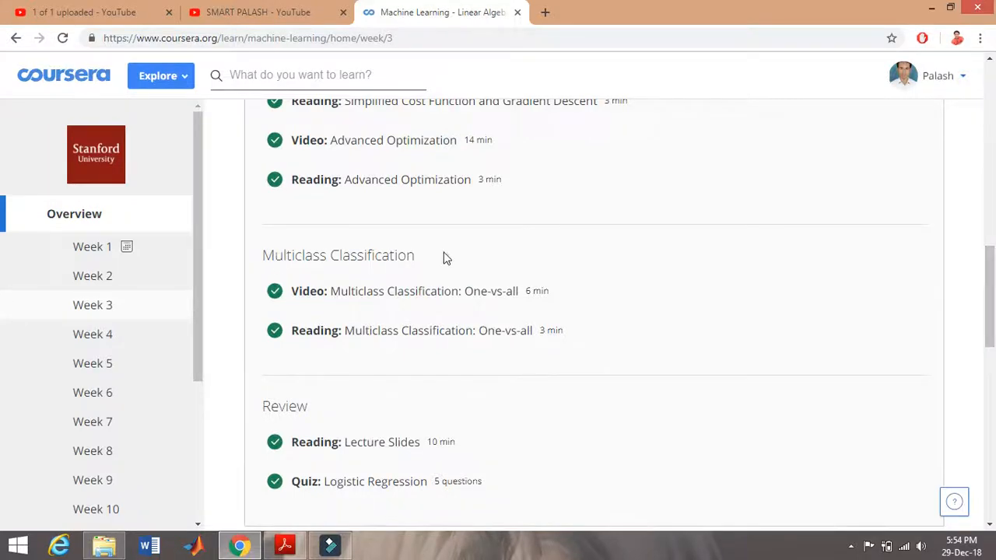
Open Week 4 and scroll down to its Applications section.
click(92, 333)
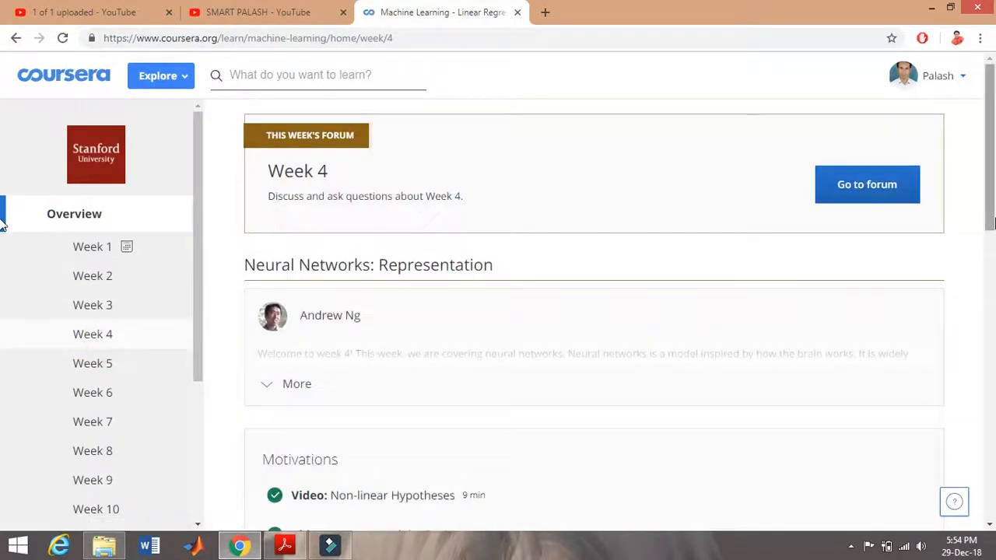
scroll(down, 3)
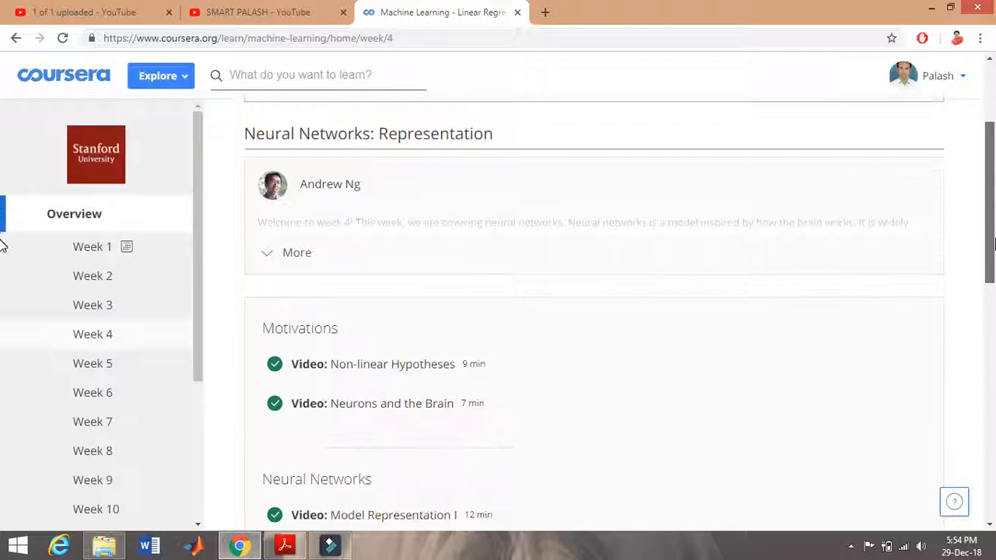
scroll(down, 3)
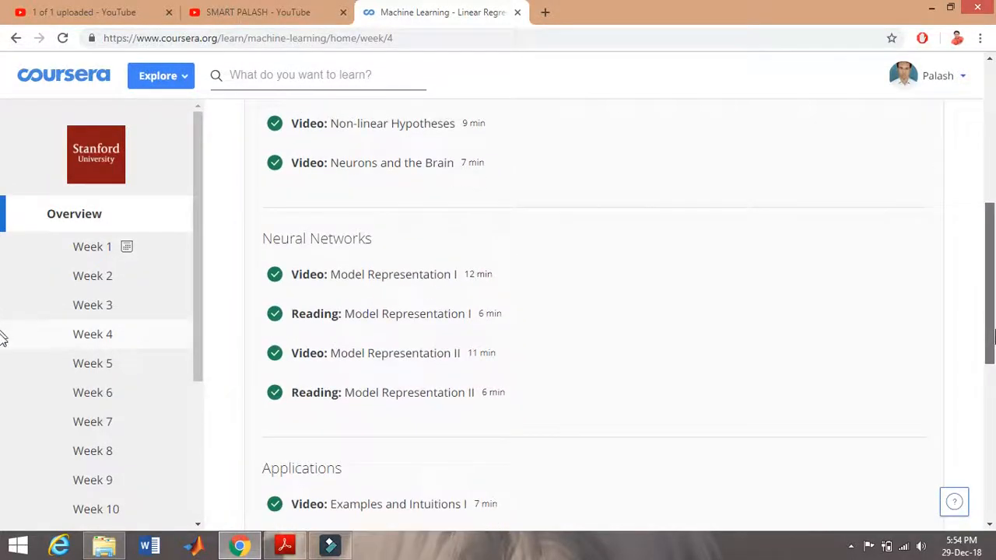
scroll(down, 3)
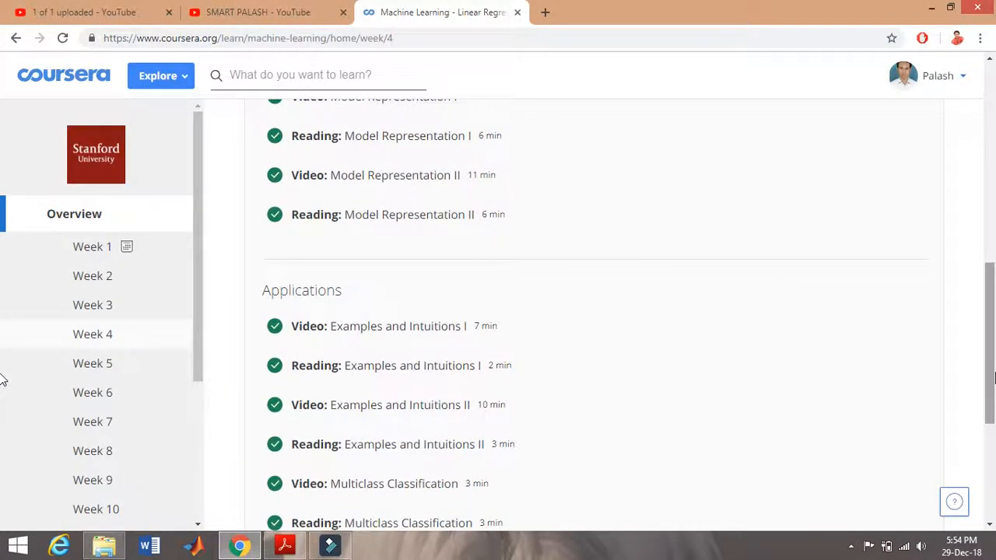
mouse_move(92, 363)
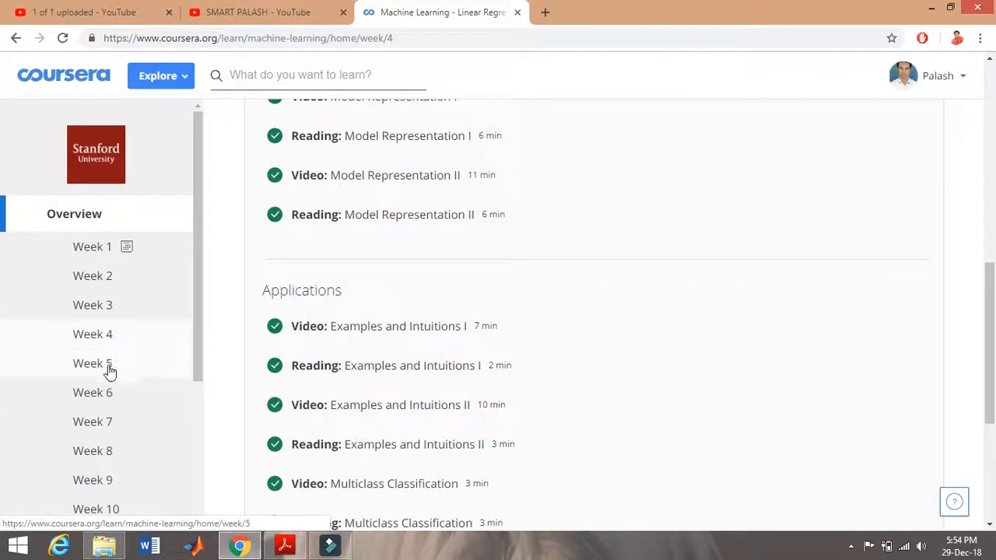
Look through the Week 5 syllabus, confirming all items are complete.
click(92, 363)
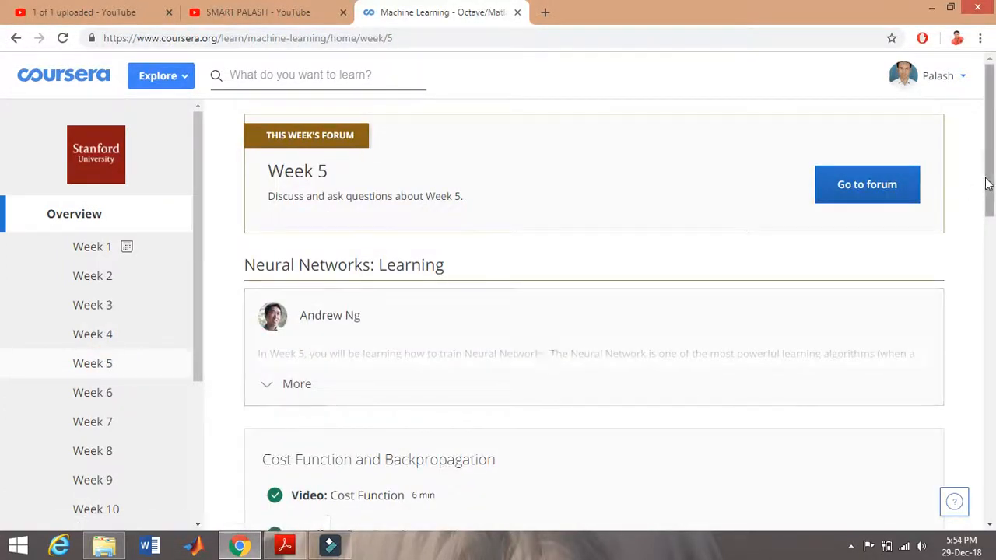
scroll(down, 3)
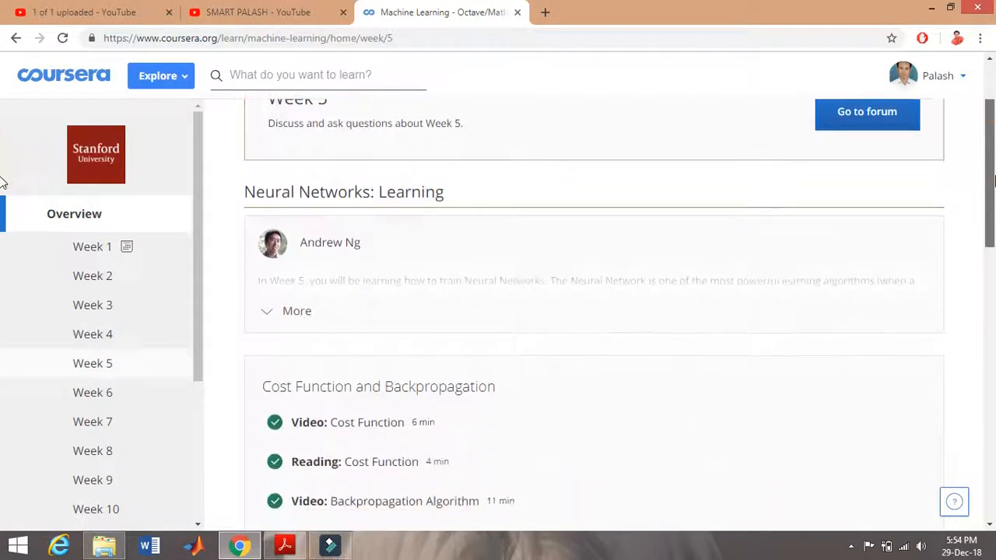
scroll(down, 3)
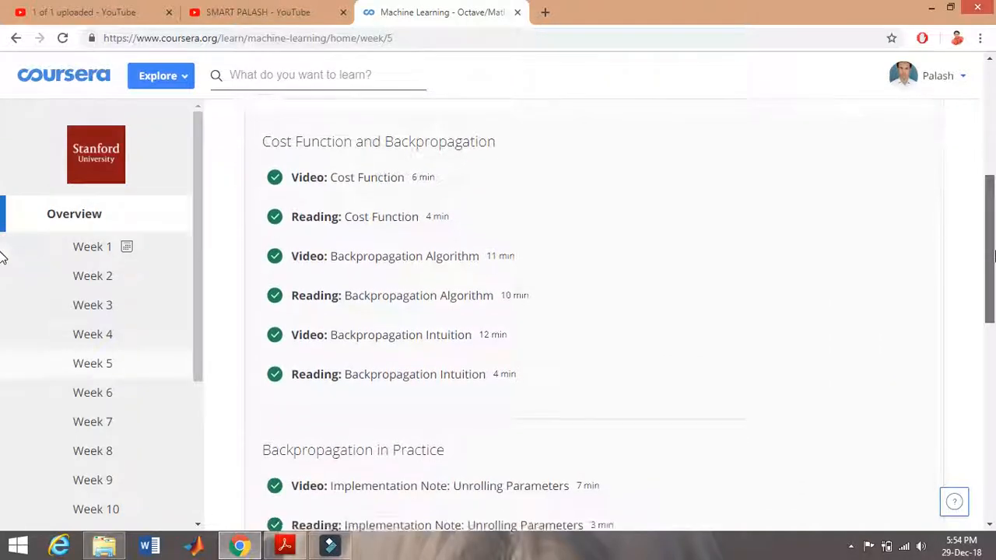
scroll(down, 3)
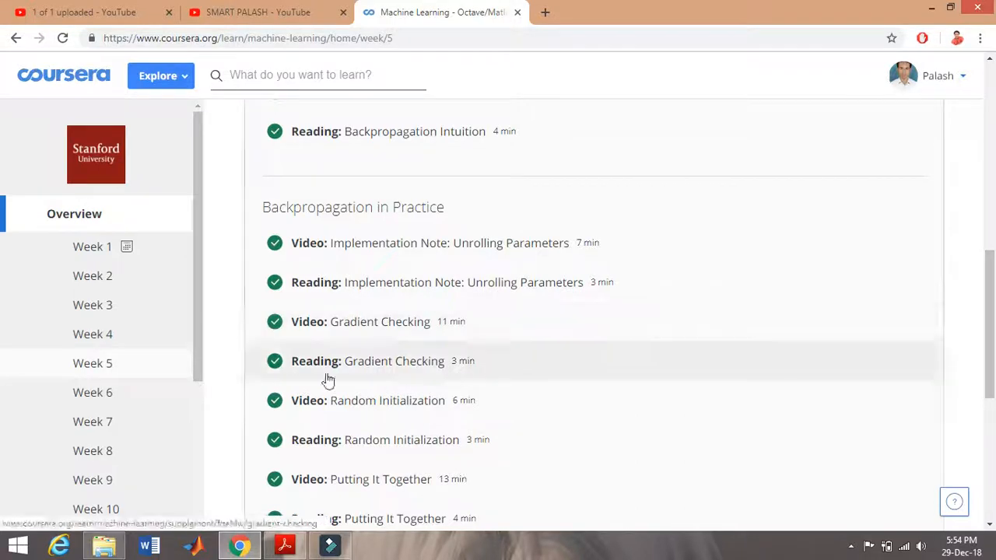
mouse_move(92, 392)
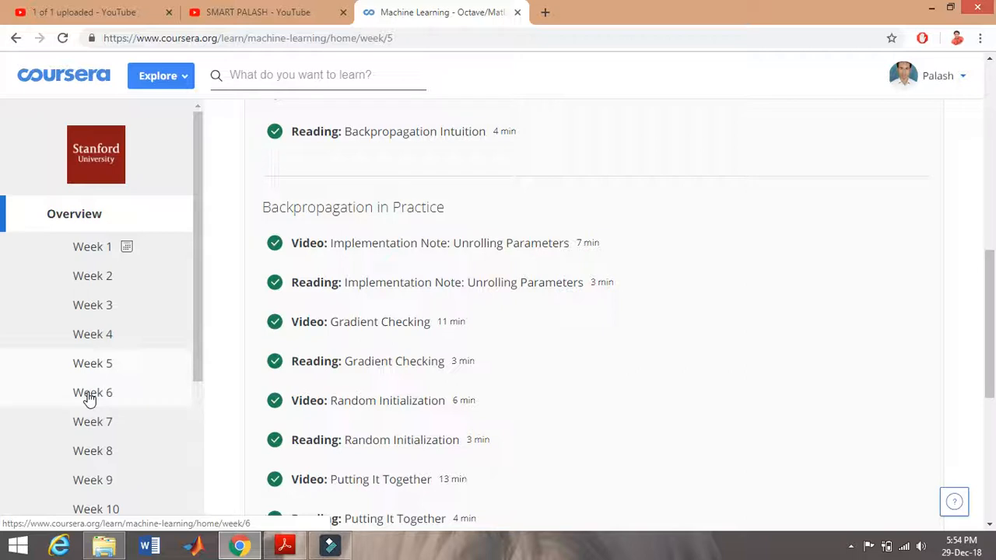
Review the Week 6 Advice for Applying and System Design items, then select Week 7.
click(92, 392)
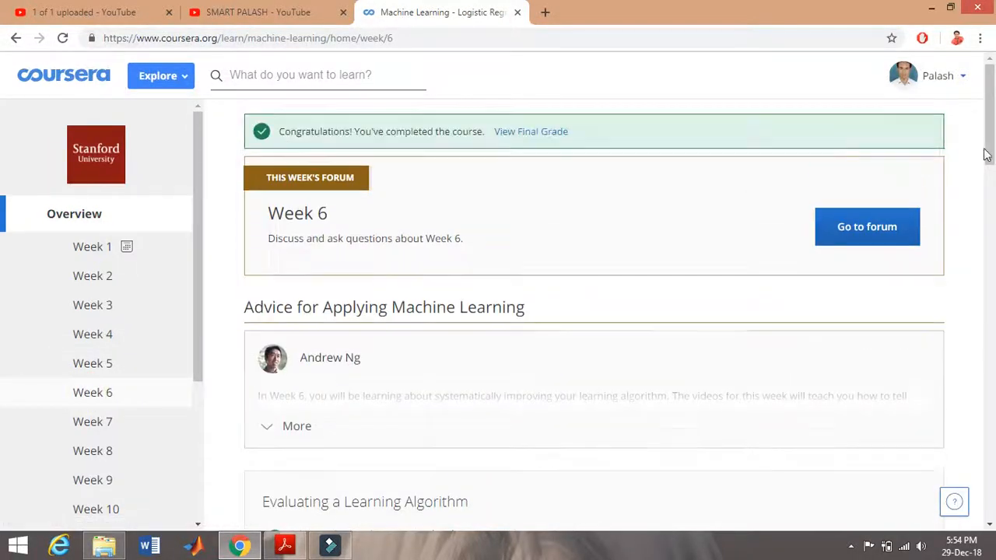
scroll(down, 3)
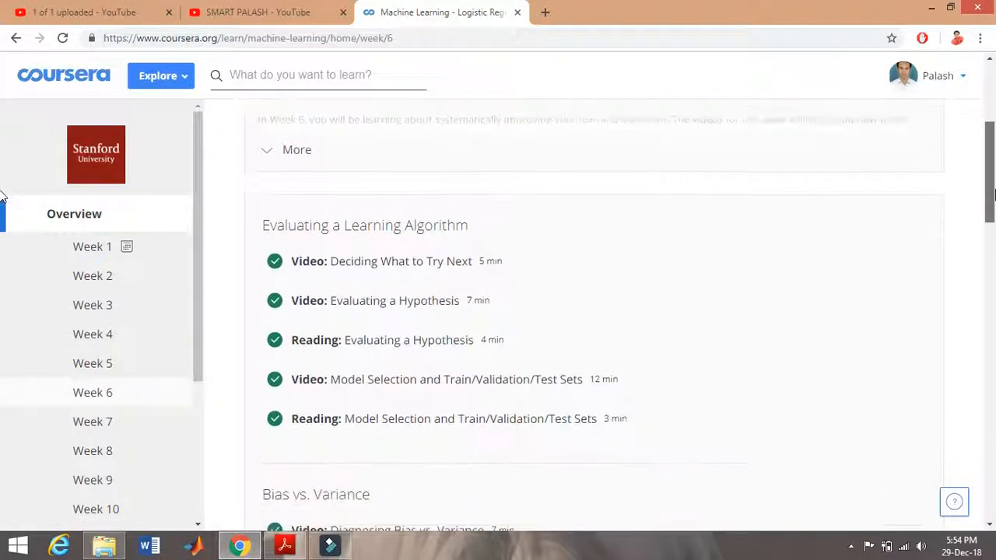
scroll(down, 3)
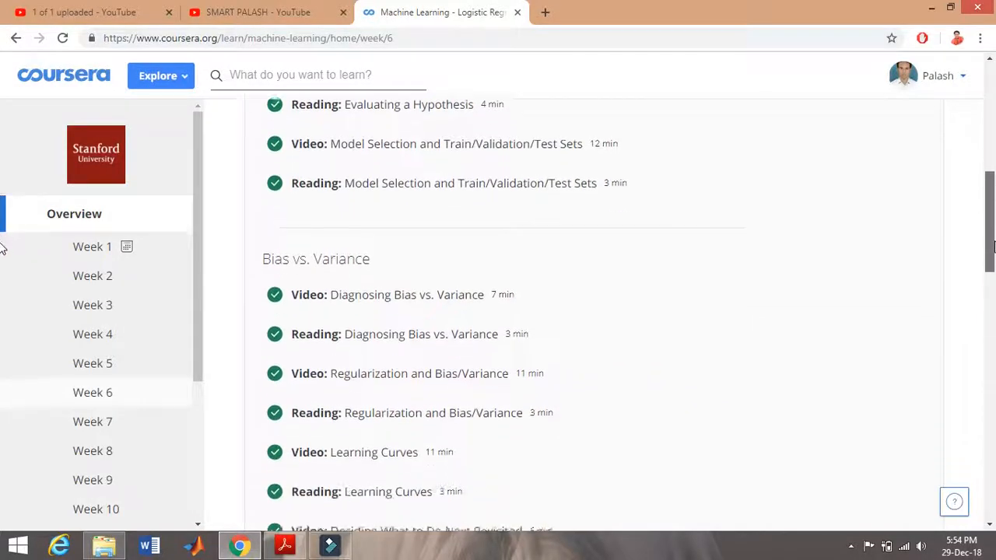
scroll(down, 3)
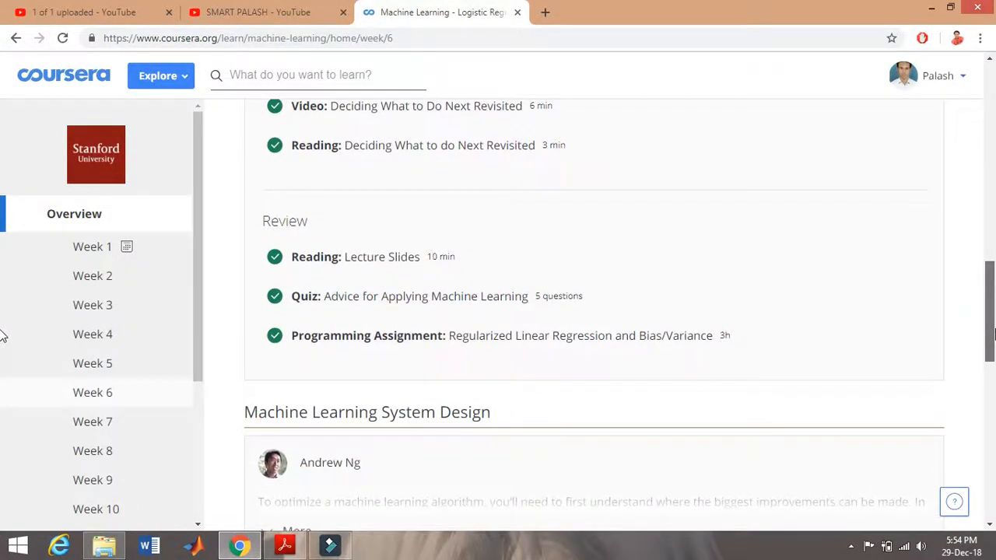
scroll(down, 3)
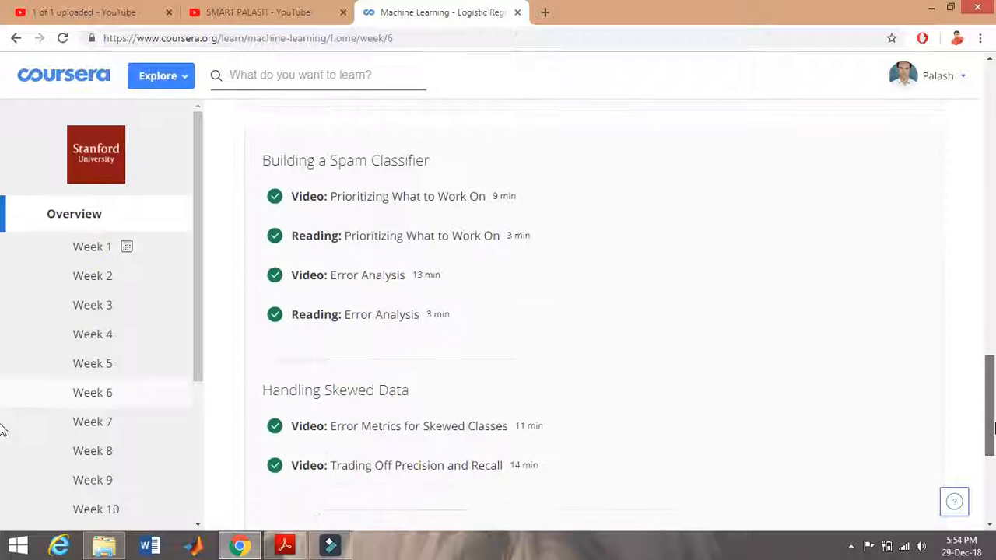
scroll(down, 3)
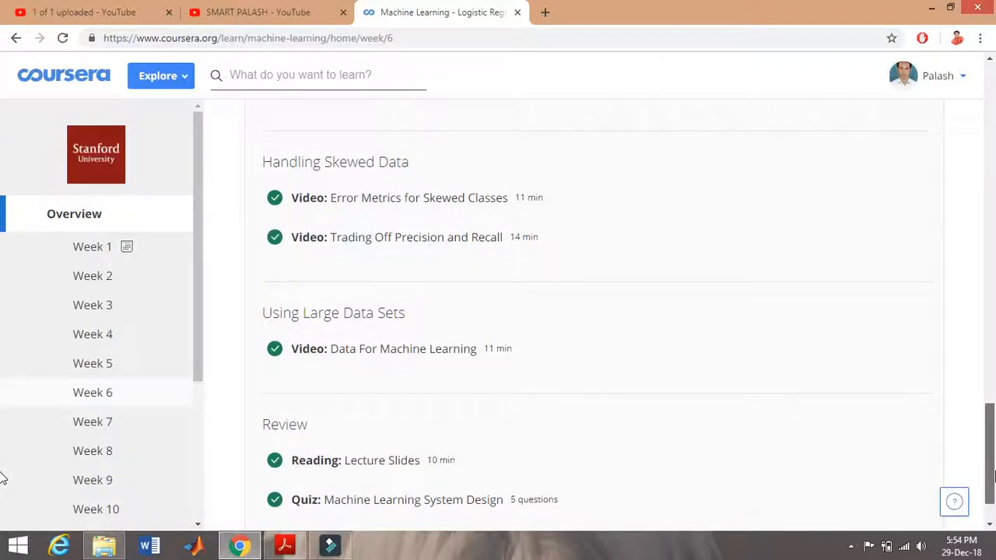
mouse_move(646, 404)
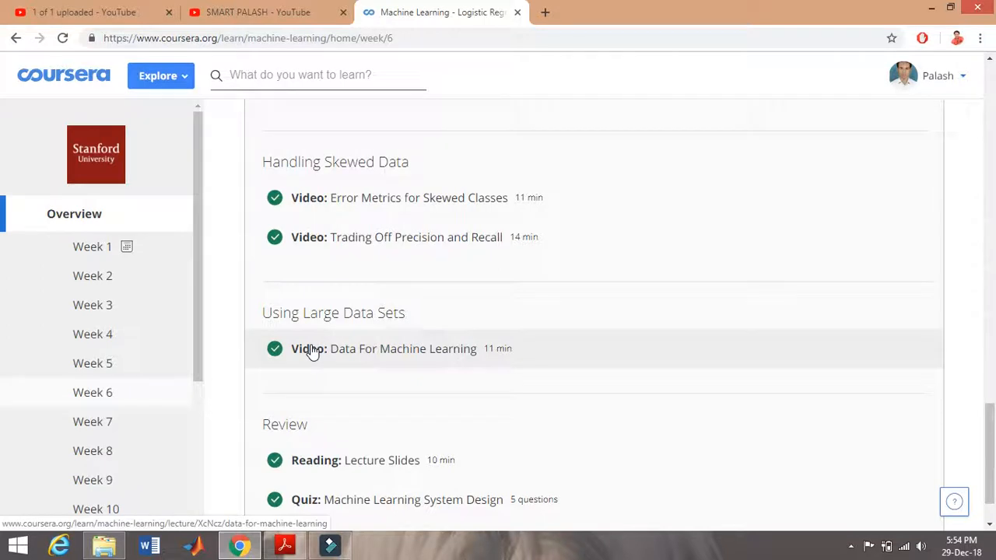
click(92, 421)
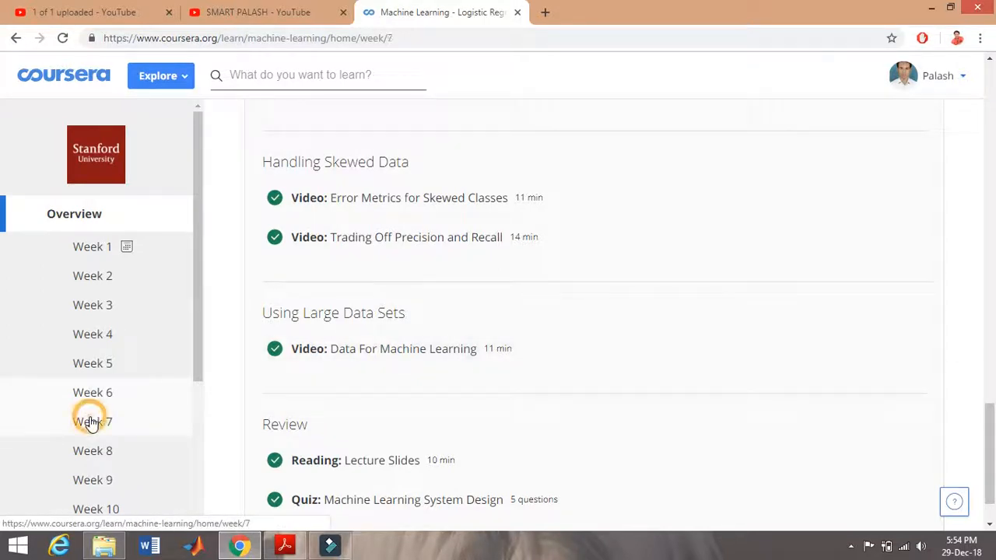
Scroll the Week 7 Support Vector Machines page down to Kernels and SVMs in Practice.
click(93, 422)
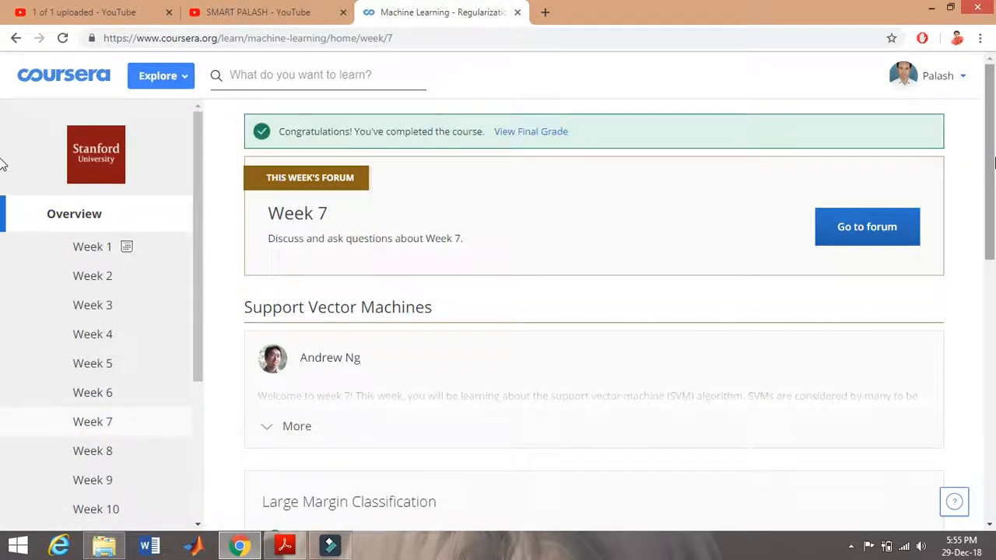
scroll(down, 3)
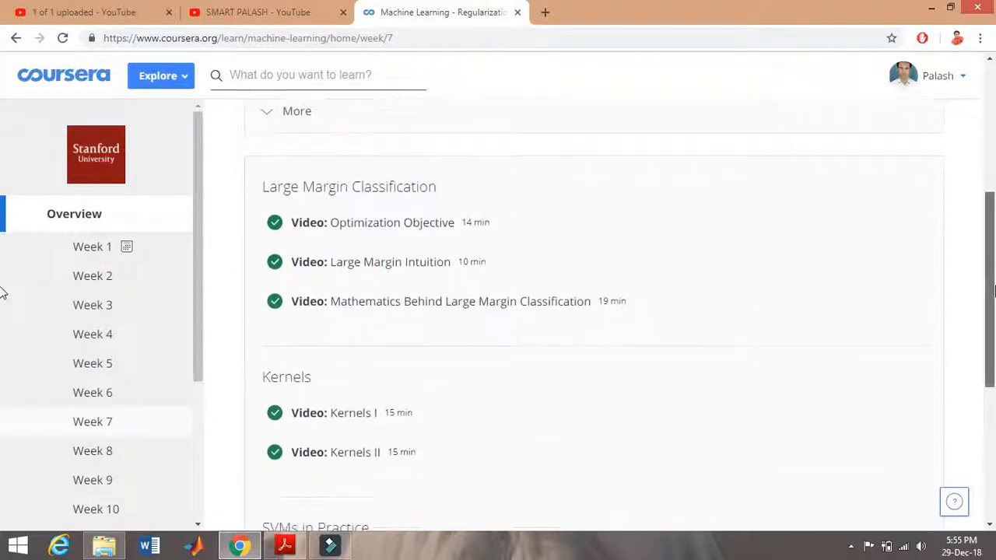
scroll(down, 3)
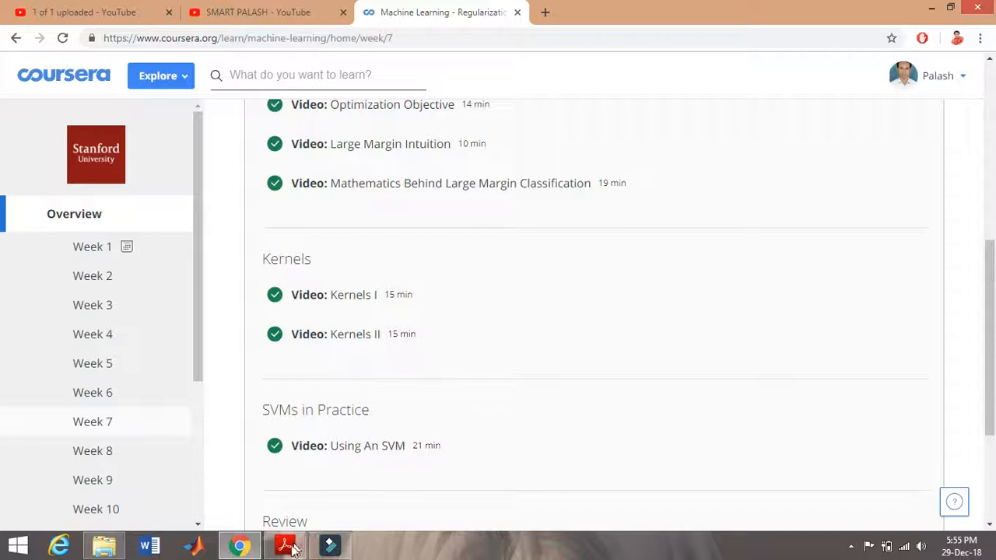
View the Stanford certificate PDF in Acrobat, select its verify link, and return to Coursera.
click(284, 544)
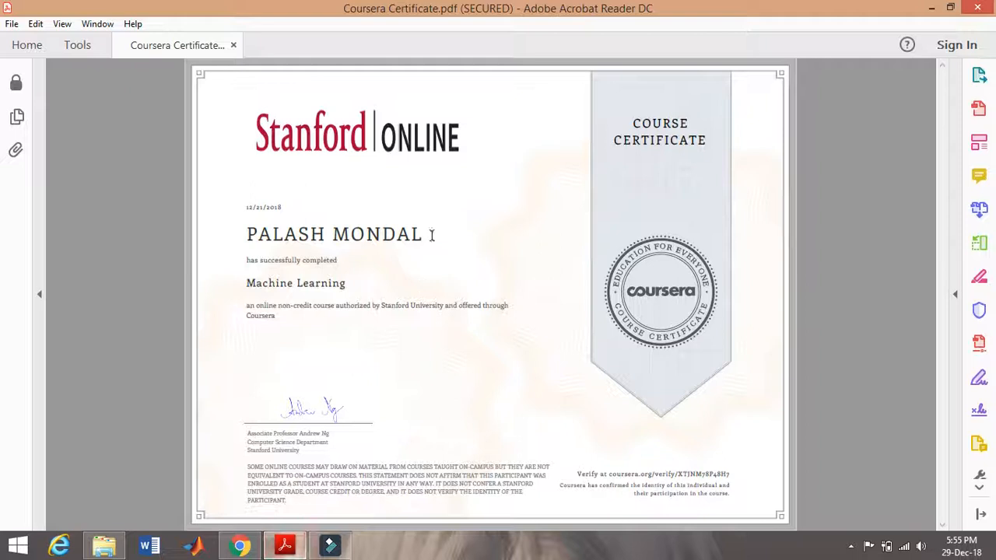
mouse_move(346, 210)
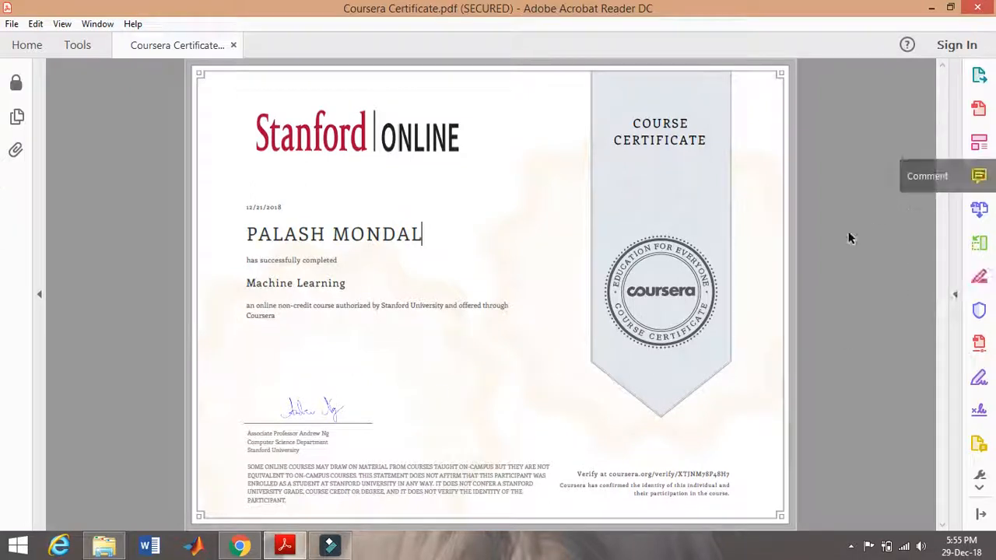
mouse_move(787, 426)
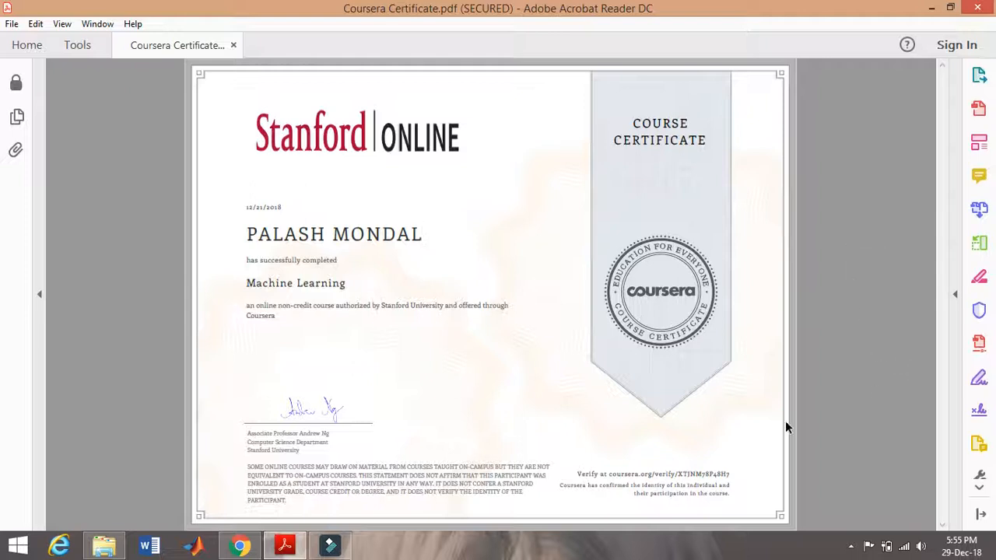
mouse_move(759, 479)
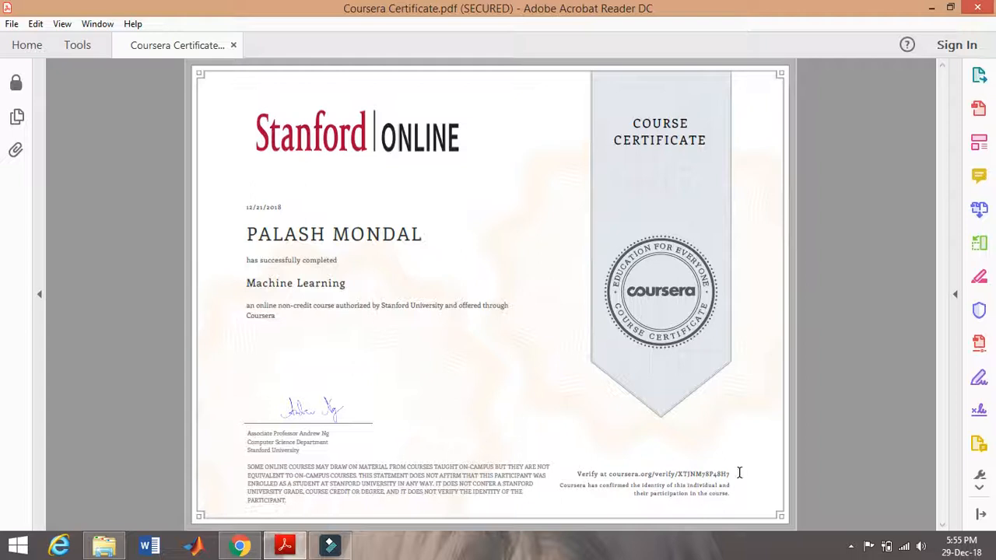
double_click(572, 485)
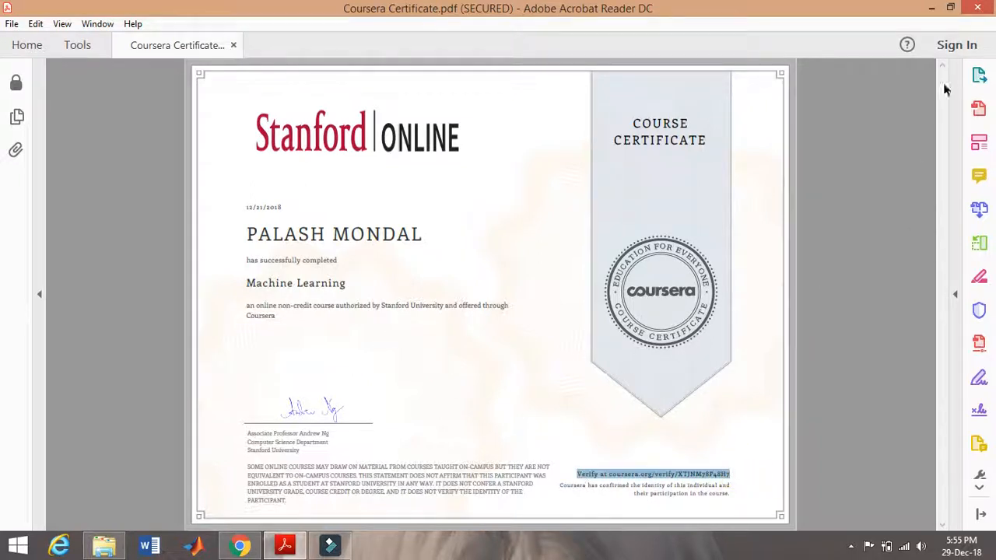
click(240, 544)
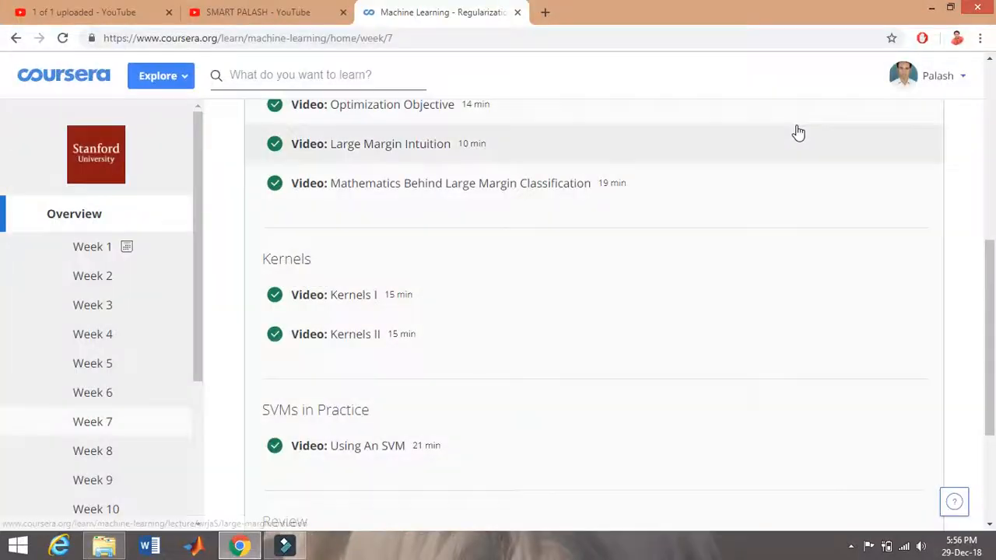